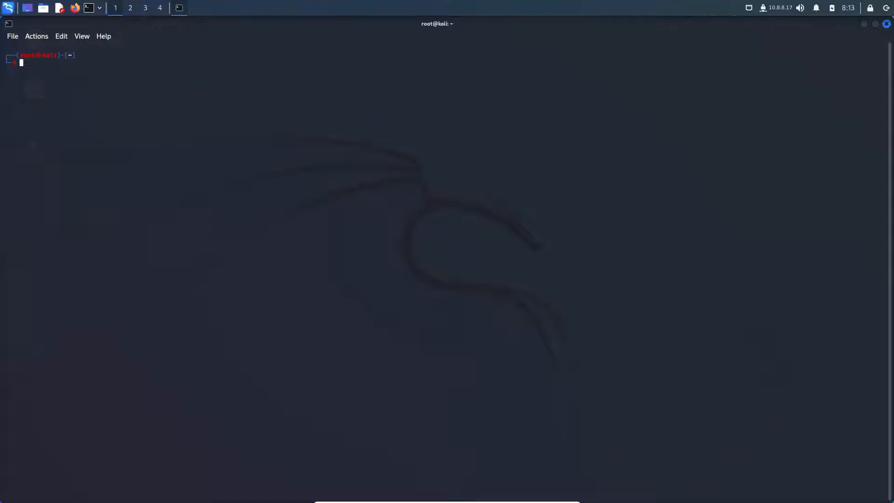
mouse_move(238, 80)
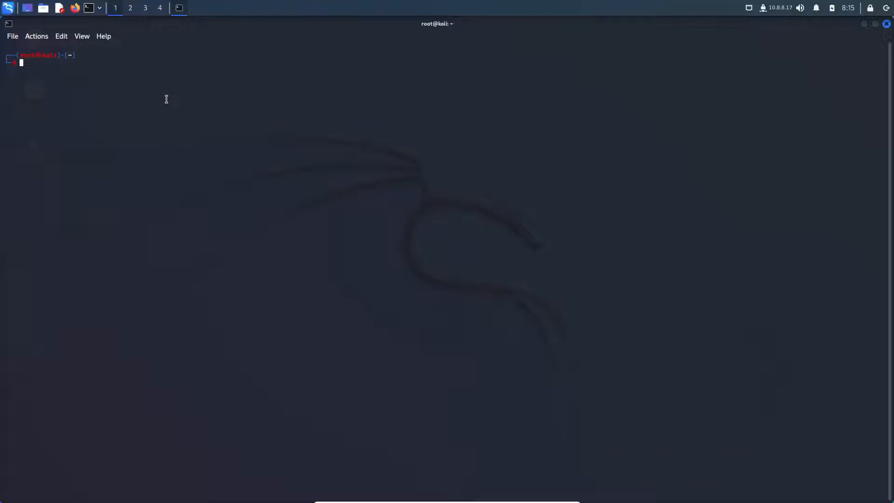
- Clear the terminal, refresh the package lists with apt-get, then clear the screen again
text(clear)
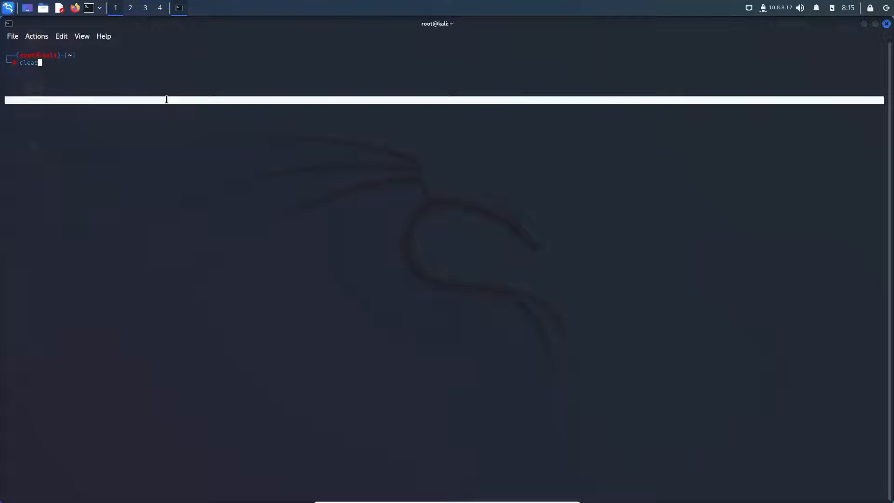
key(Return)
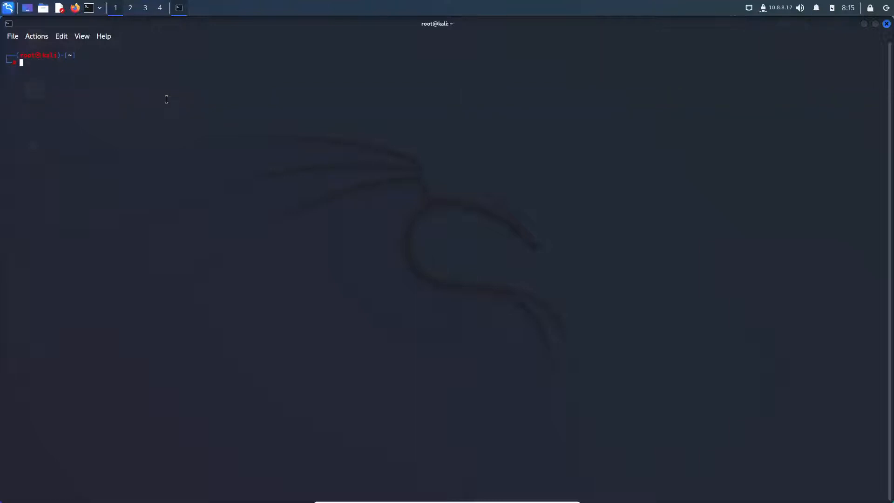
text(apt-get install surfshark-vpn)
text(apt-get update)
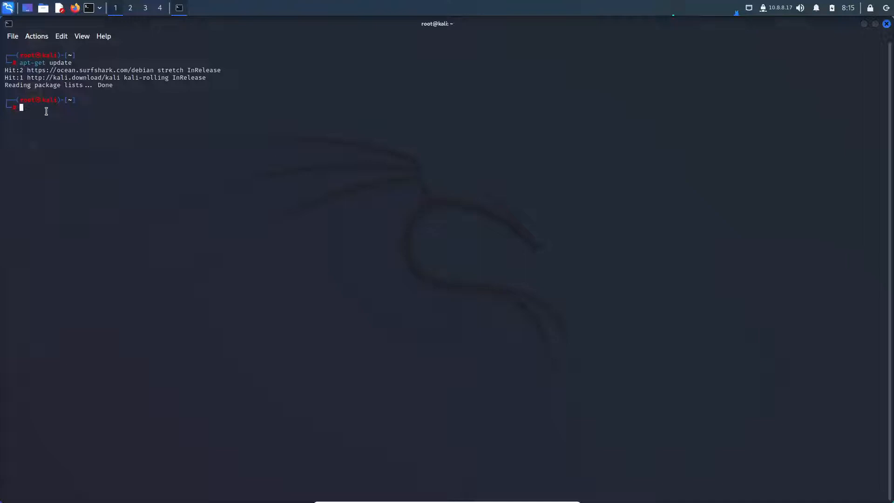
text(cl)
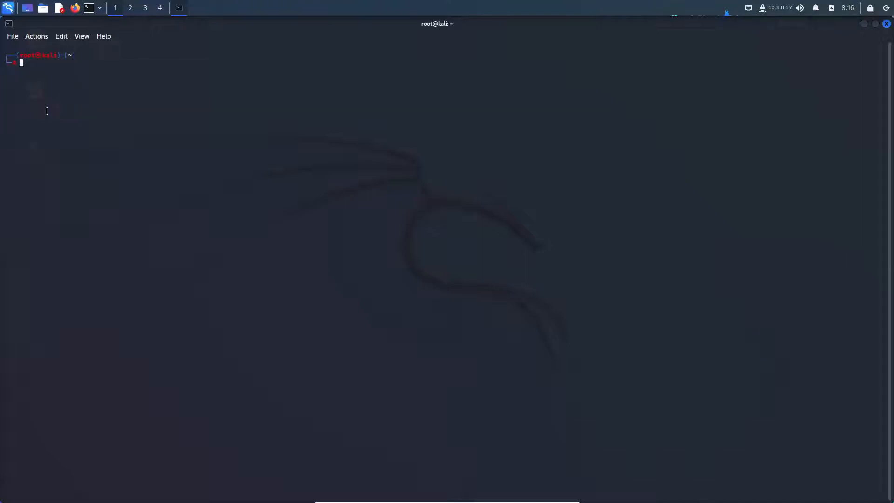
mouse_move(301, 103)
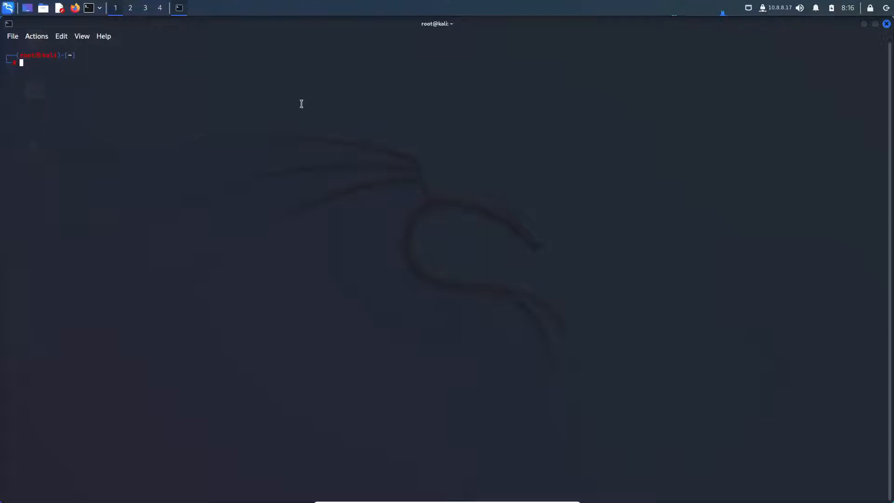
mouse_move(53, 84)
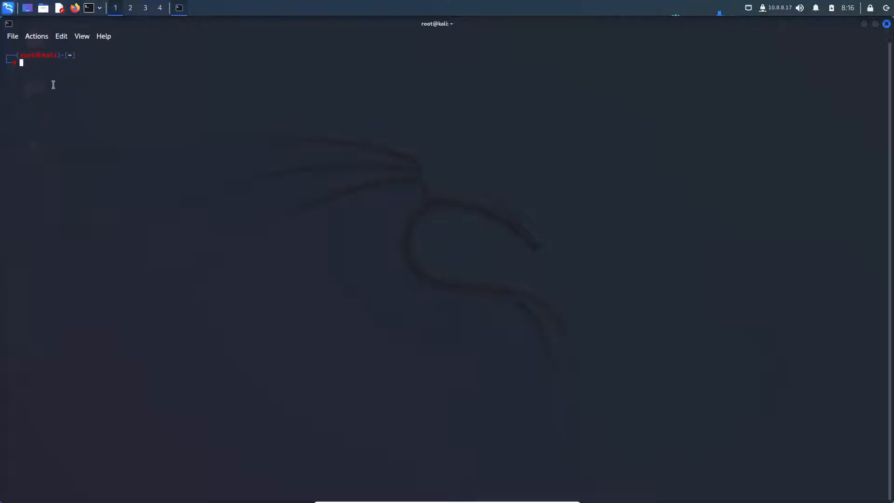
text(apt-get update)
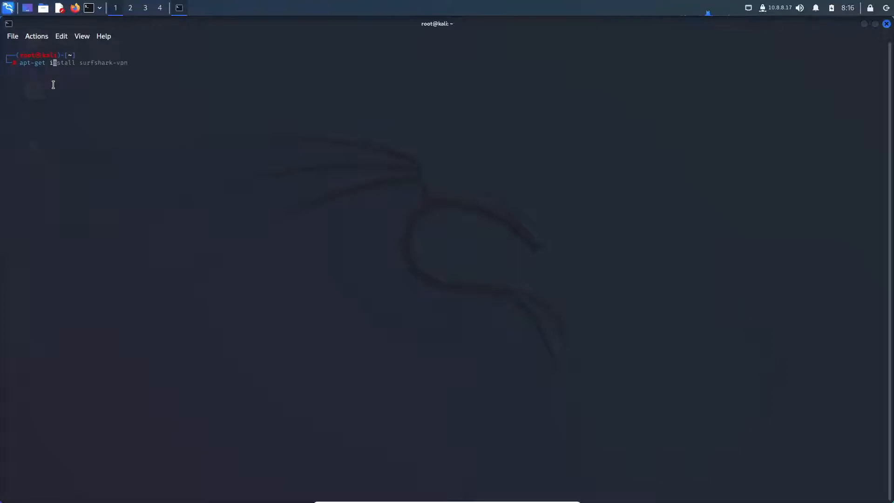
text(wapiti)
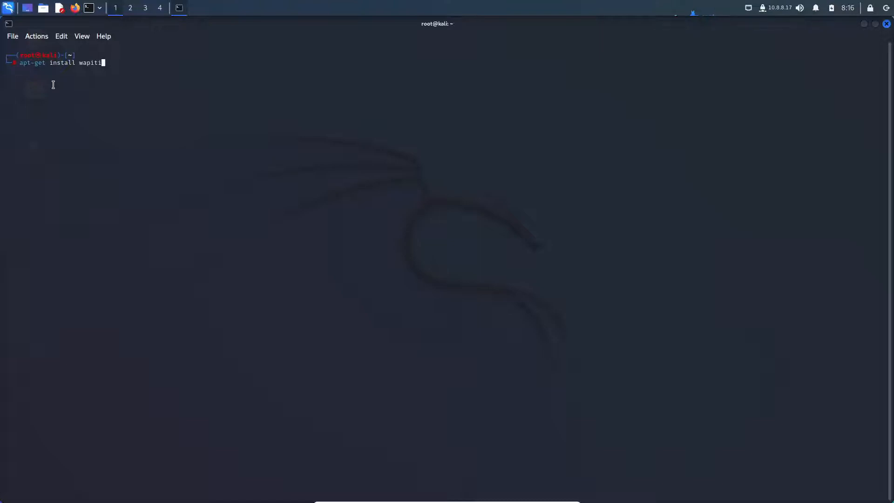
text(surfshark-vpn)
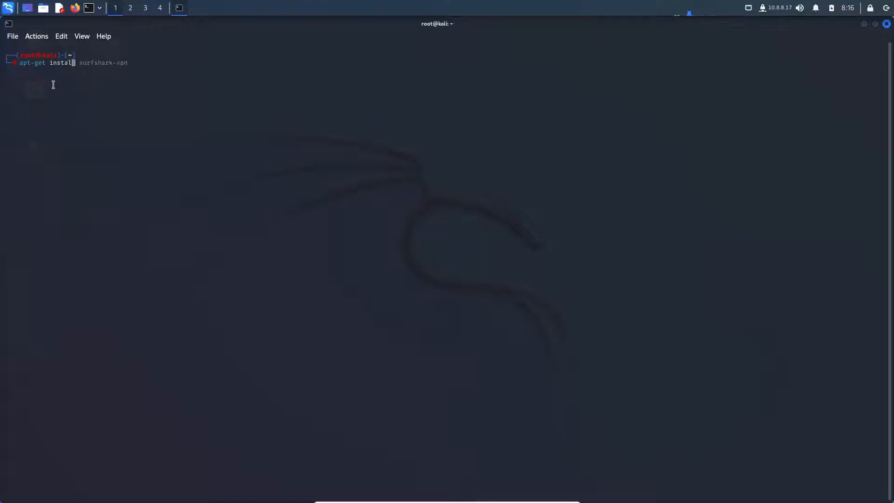
text(surfshark-vpn help)
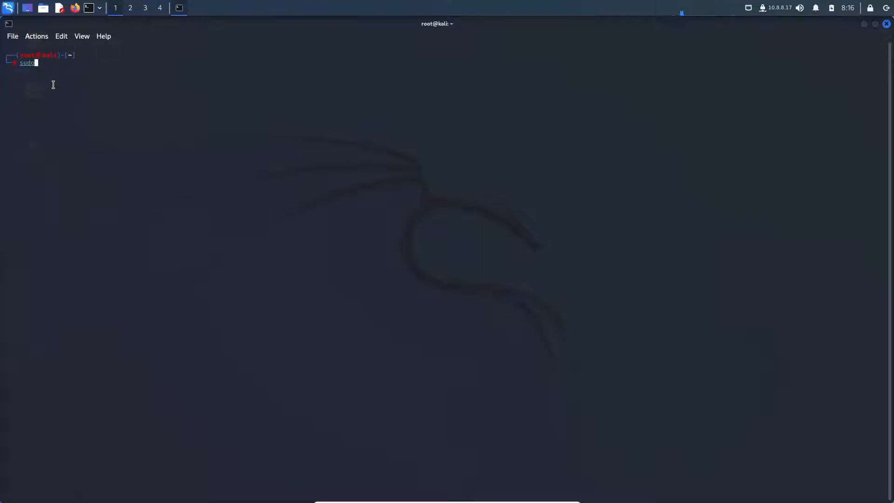
text(apt-g)
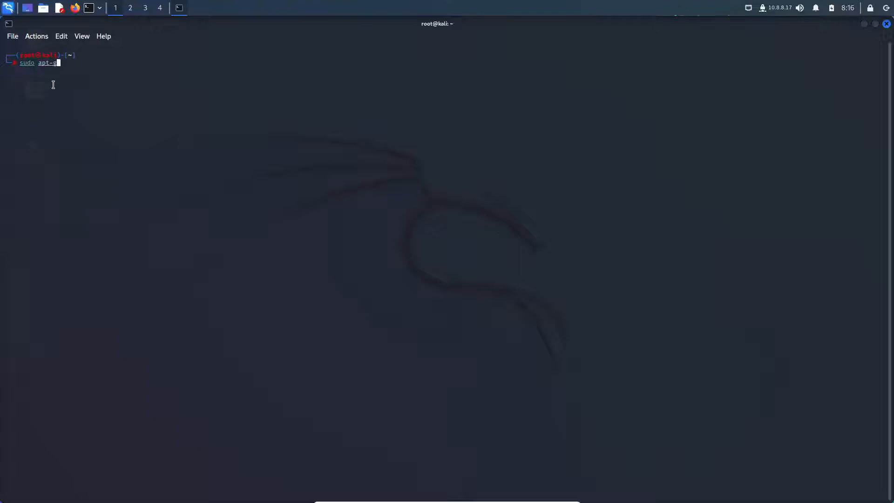
text(et ins)
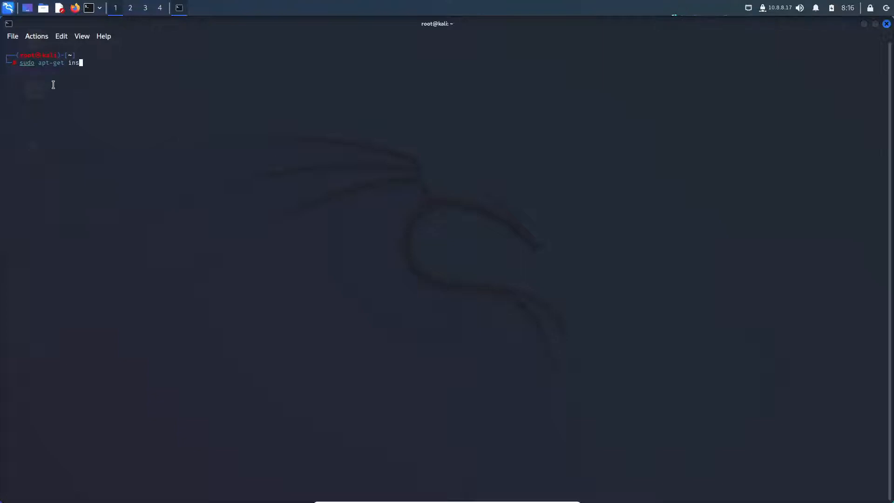
text(tall wapiti)
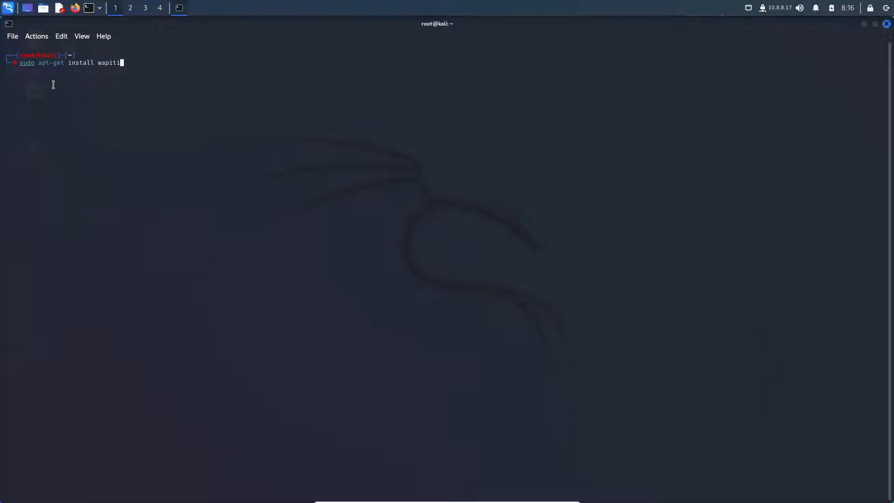
text(surfshark-vpn help)
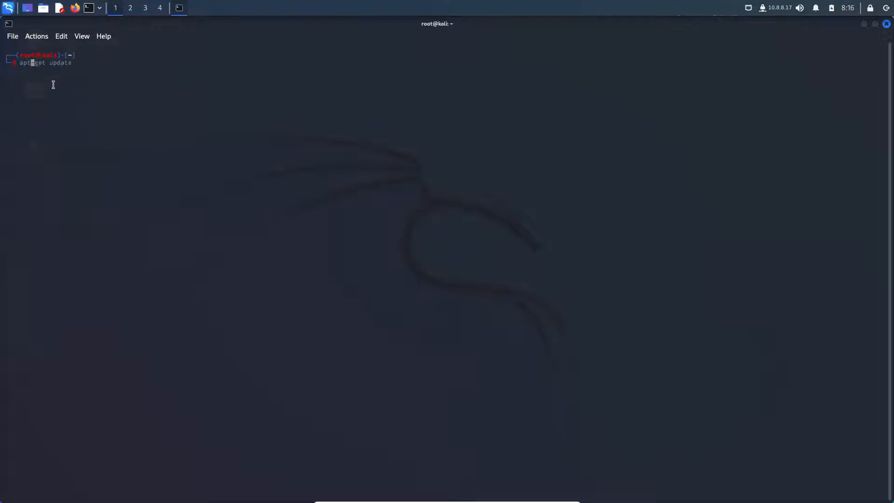
text(-get install)
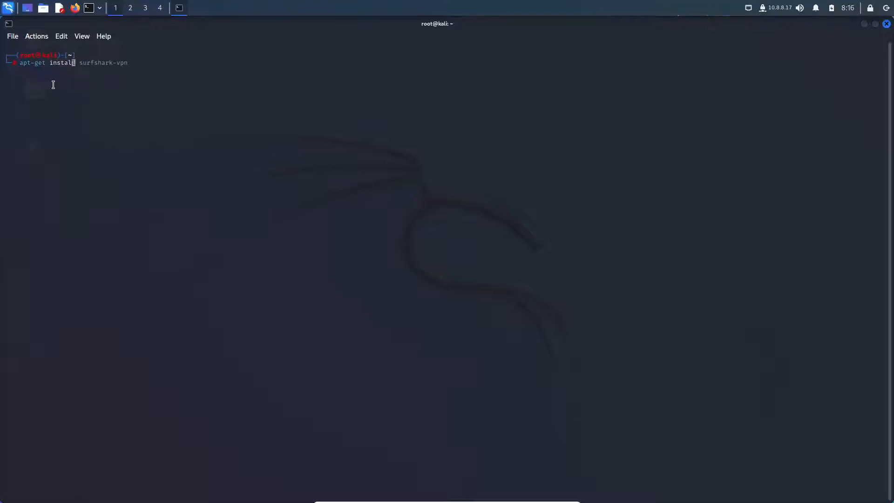
text(wapiti)
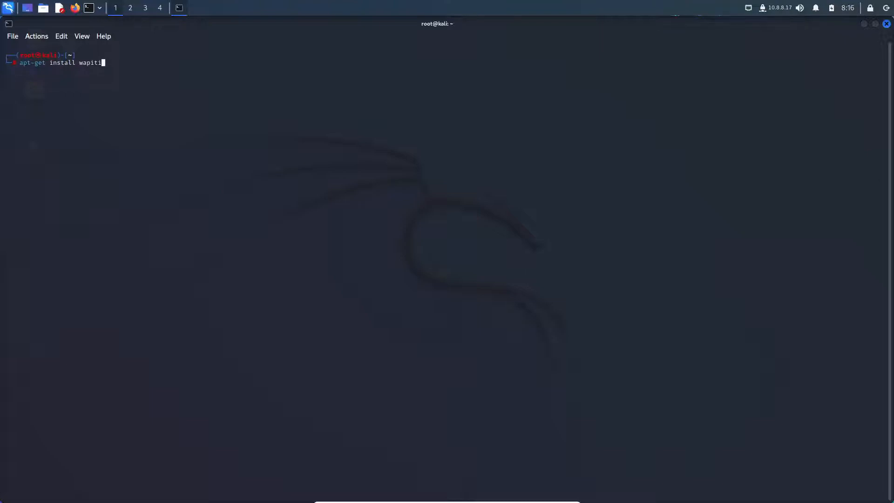
mouse_move(170, 69)
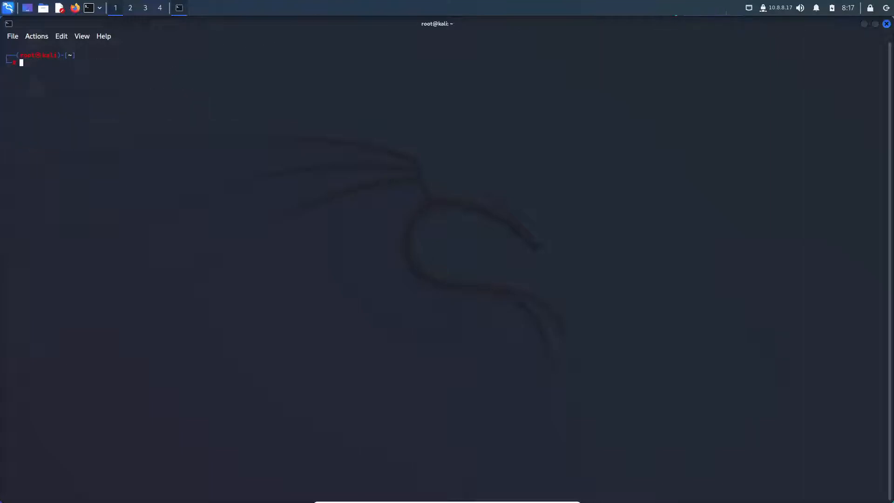
text(wapiti -h)
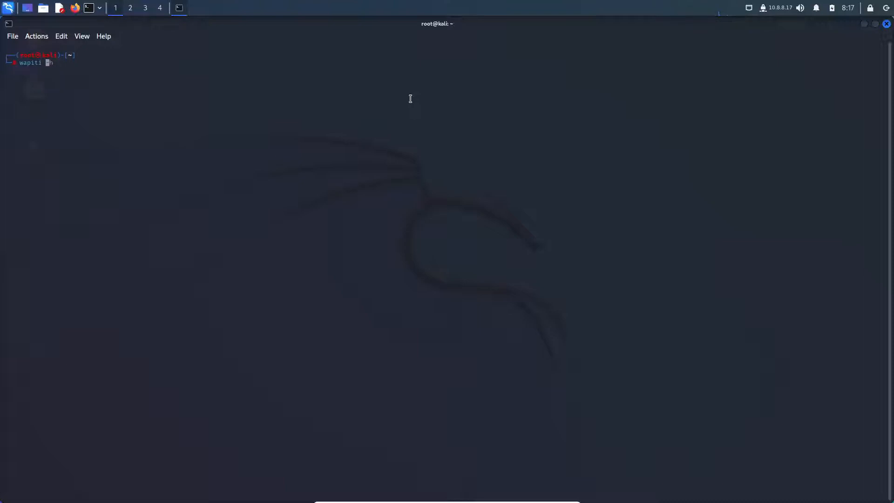
text(-h)
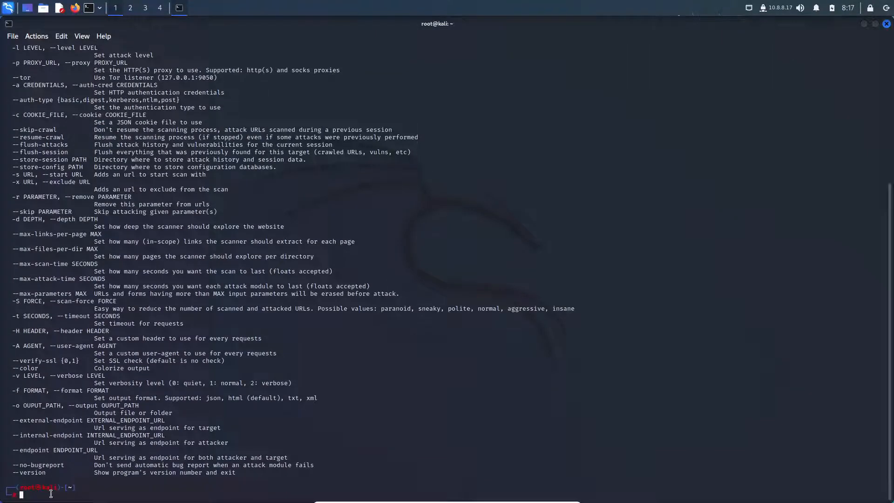
text(clear)
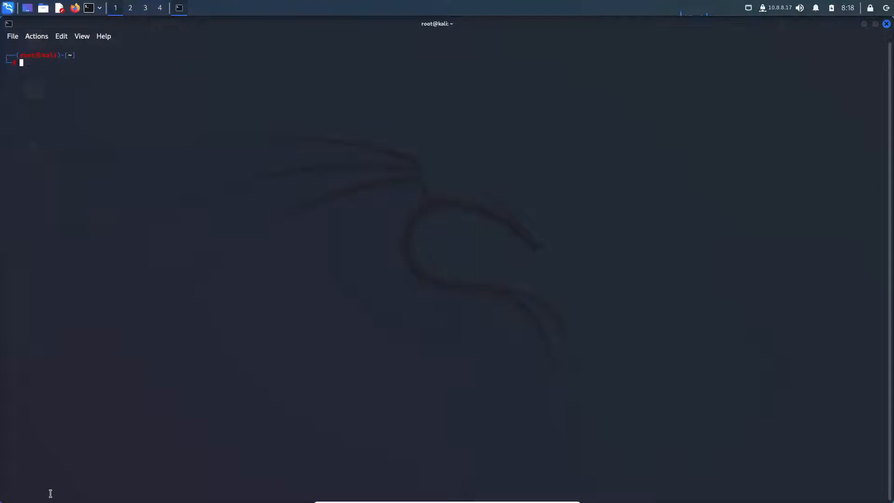
text(wapiti -h)
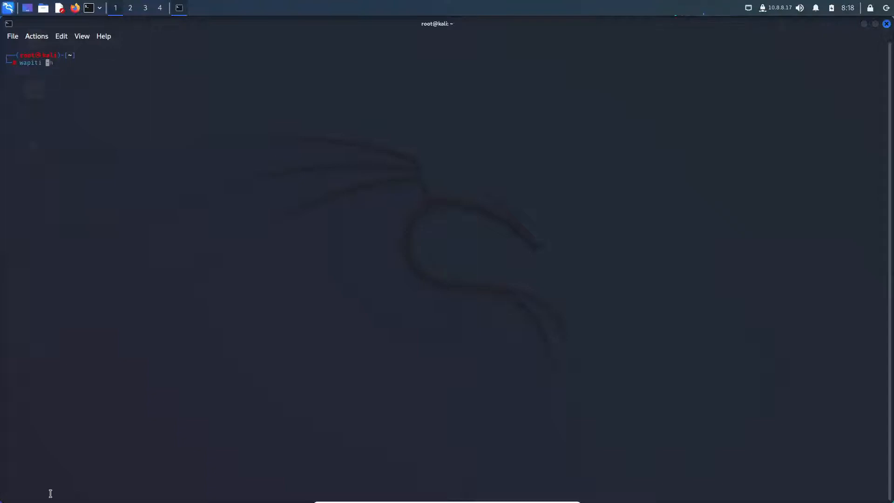
text(u)
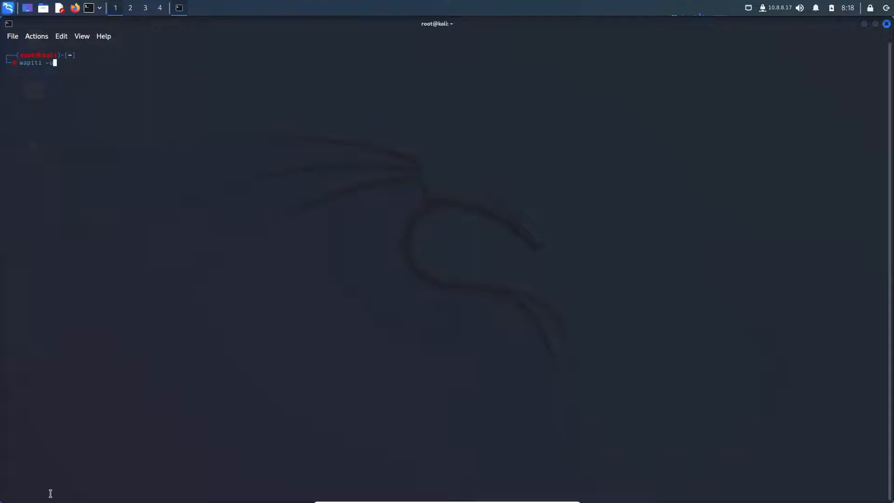
text(http://goog)
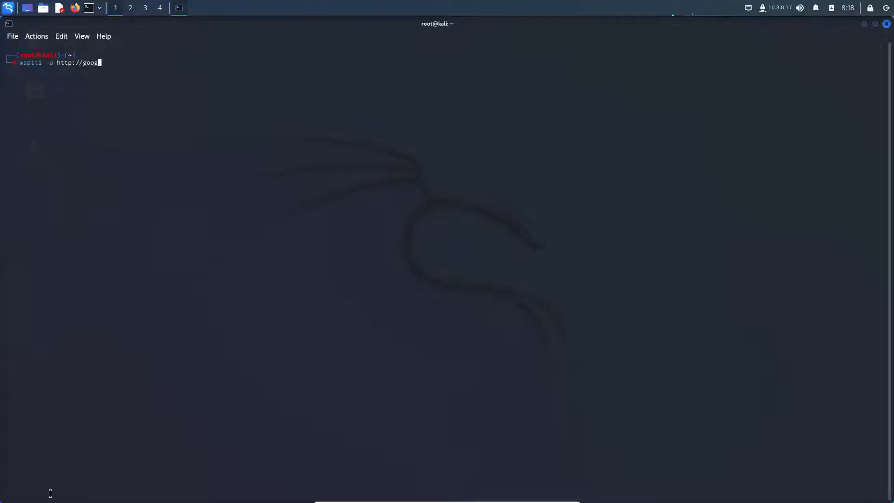
text(le.com)
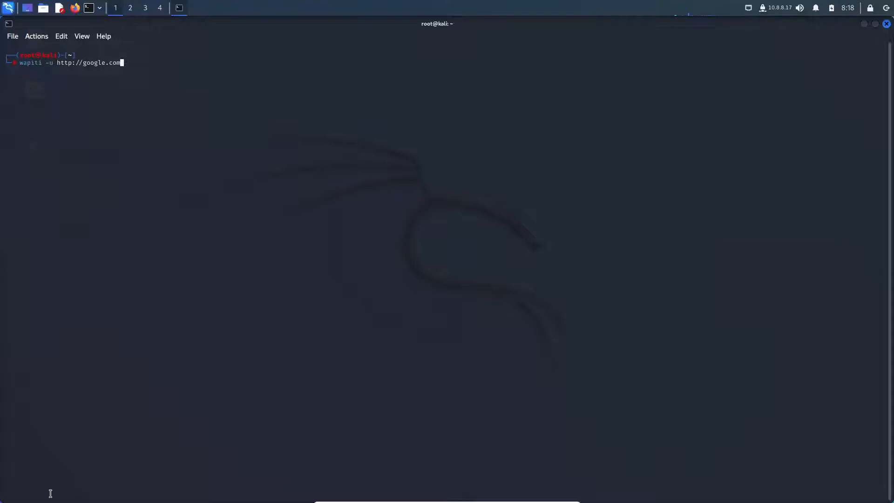
key(Return)
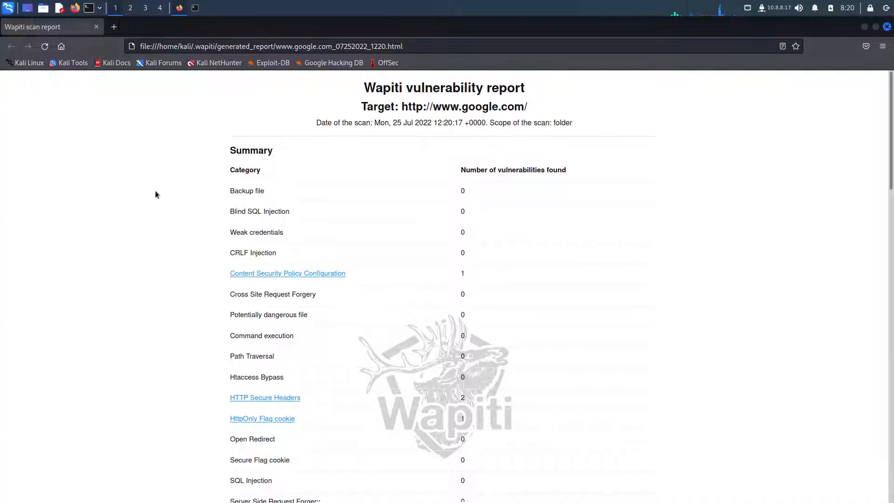
mouse_move(143, 174)
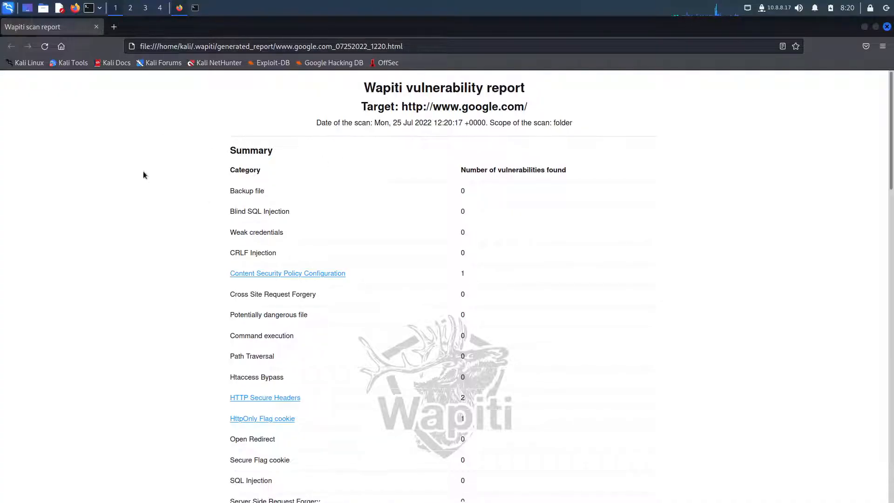
- Highlight the Wapiti report title and the scan target line
drag(364, 87, 424, 87)
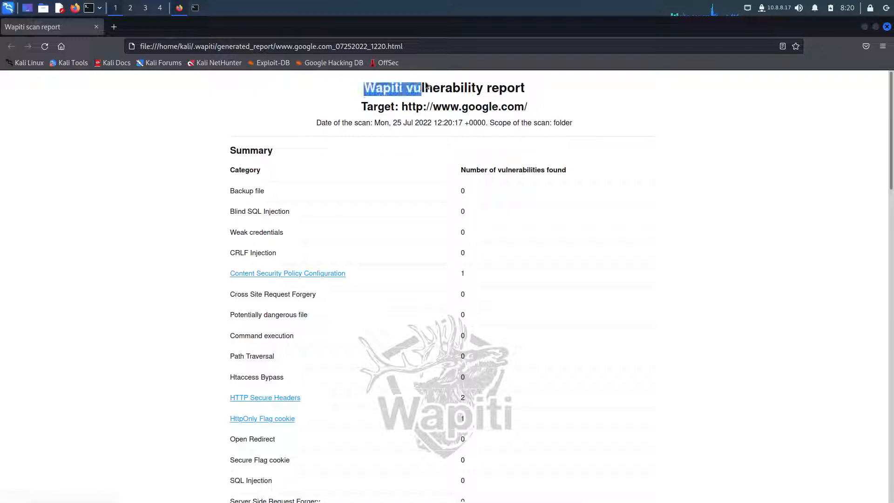
click(365, 106)
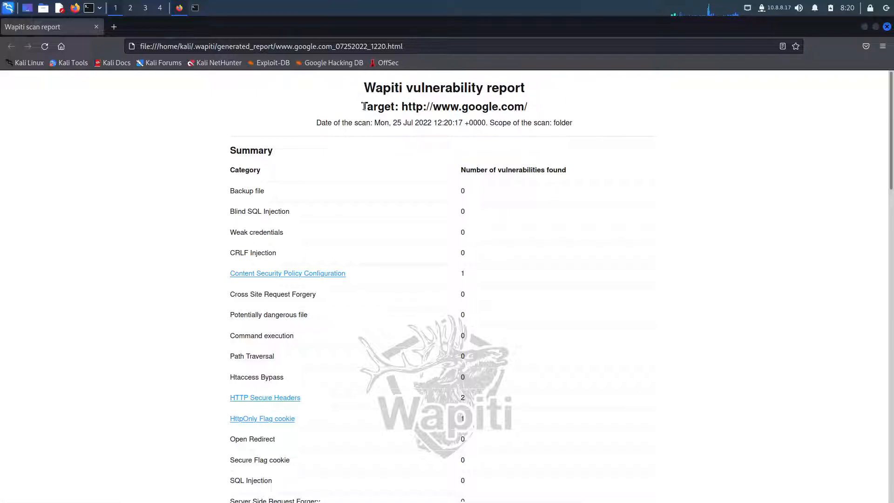
drag(361, 106, 417, 106)
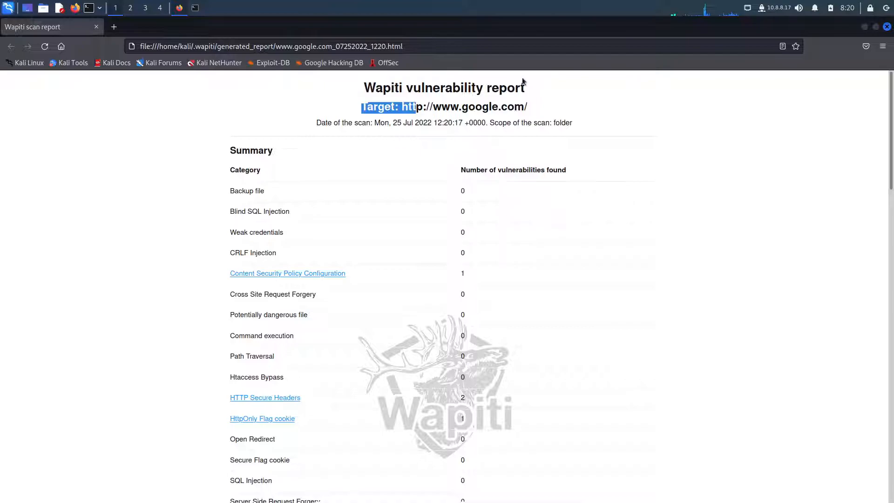
click(390, 211)
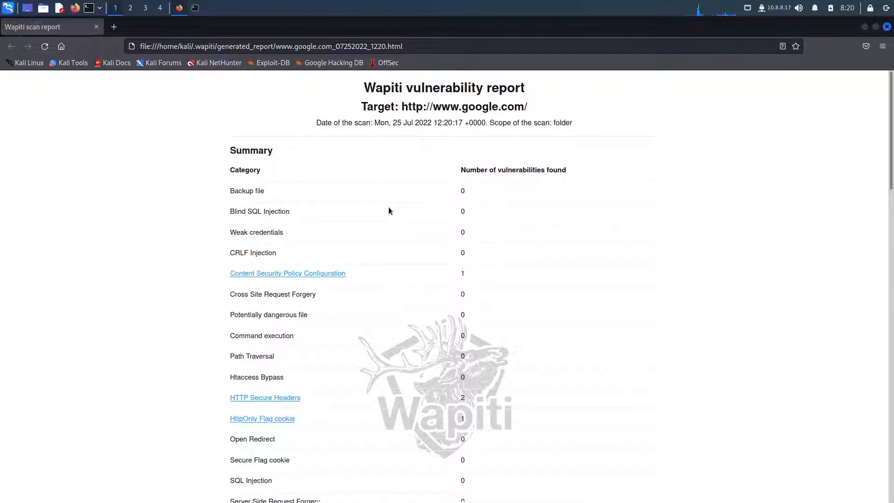
mouse_move(423, 214)
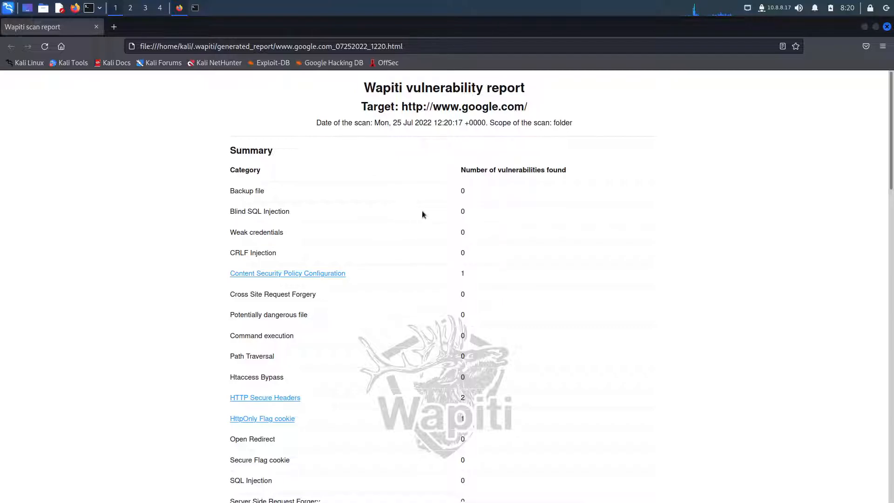
- Follow the Content Security Policy Configuration and HTTP Secure Headers summary links, then return to the CSP finding
scroll(down, 3)
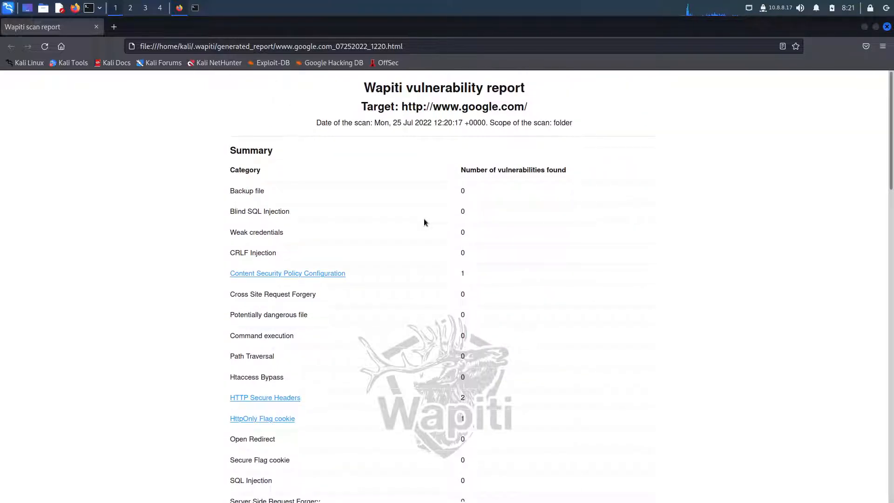
scroll(down, 3)
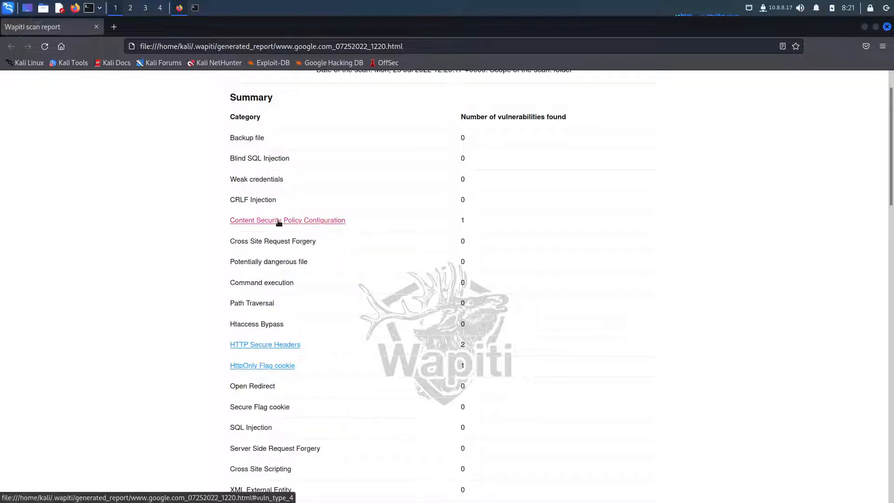
click(287, 220)
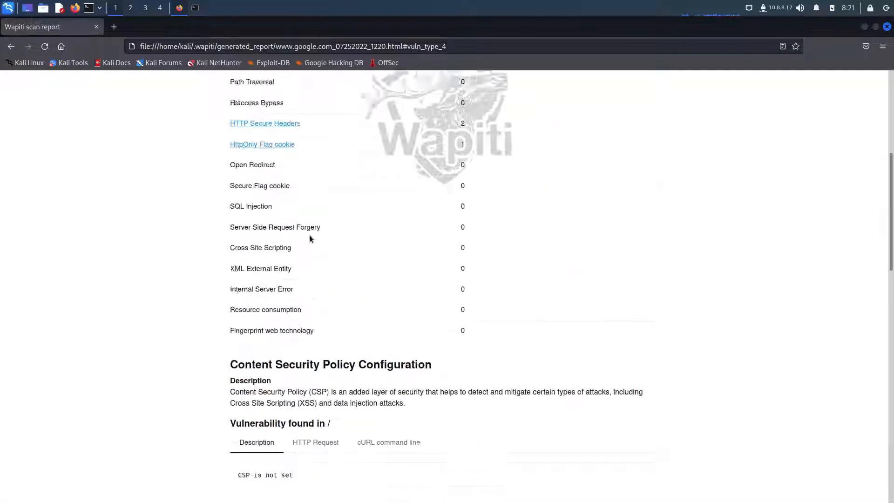
scroll(up, 3)
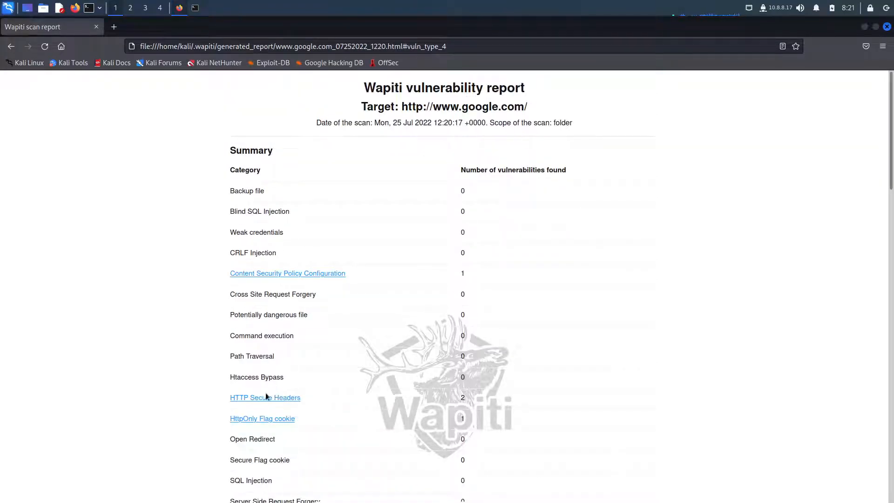
click(264, 398)
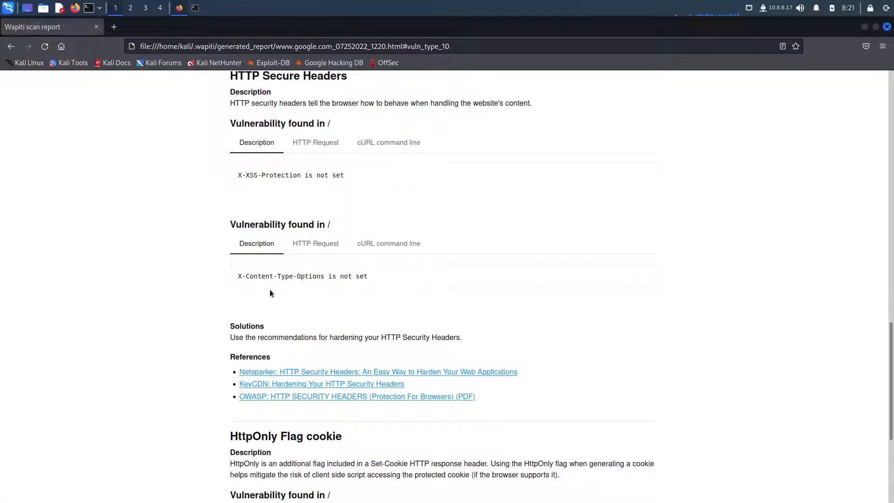
scroll(up, 3)
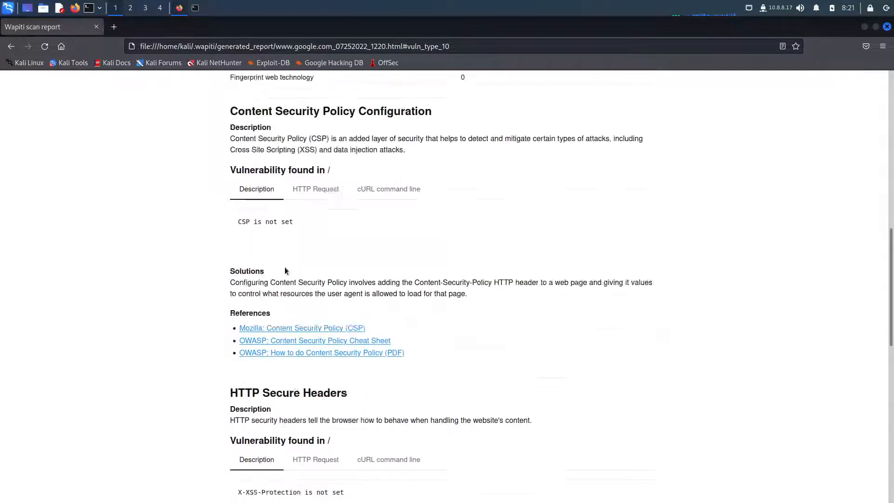
scroll(up, 3)
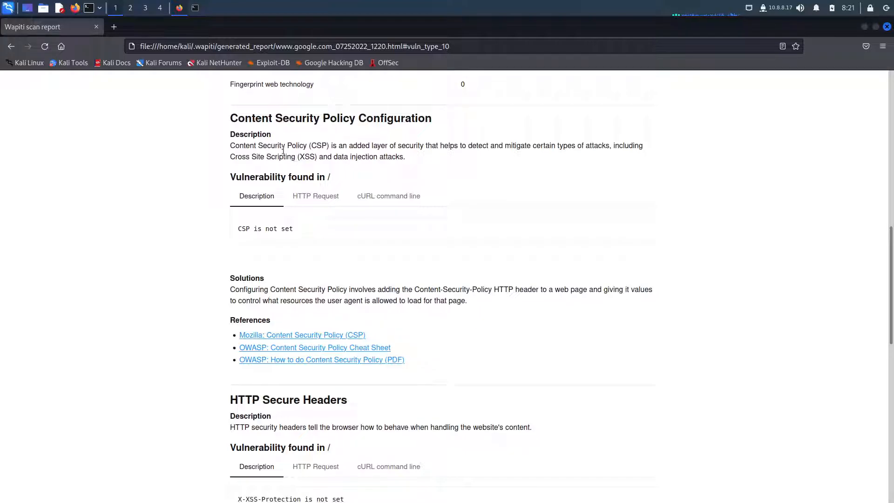
mouse_move(290, 142)
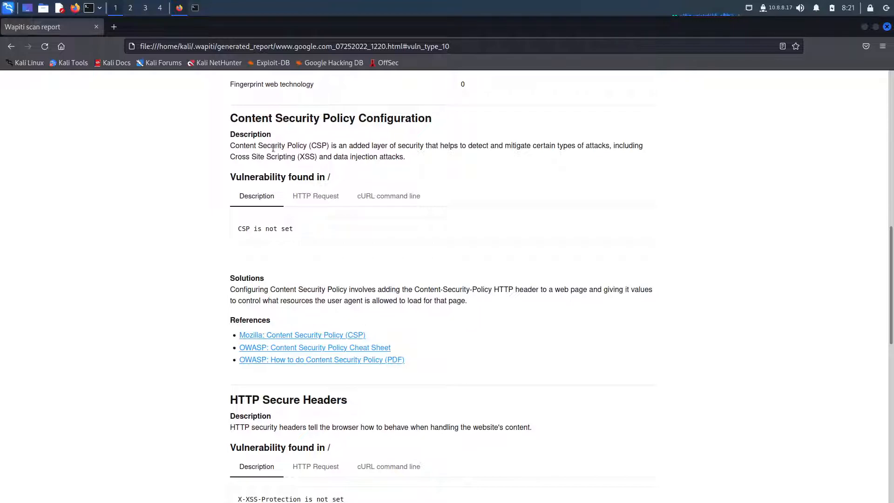
mouse_move(398, 195)
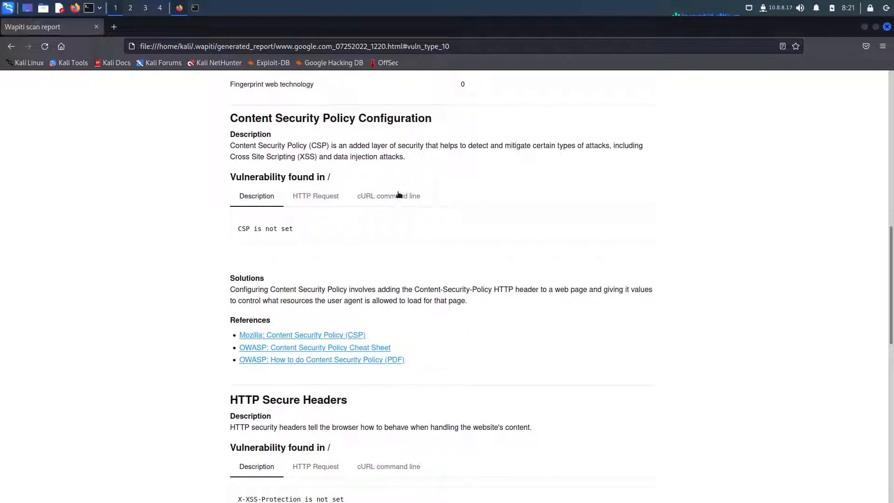
mouse_move(485, 166)
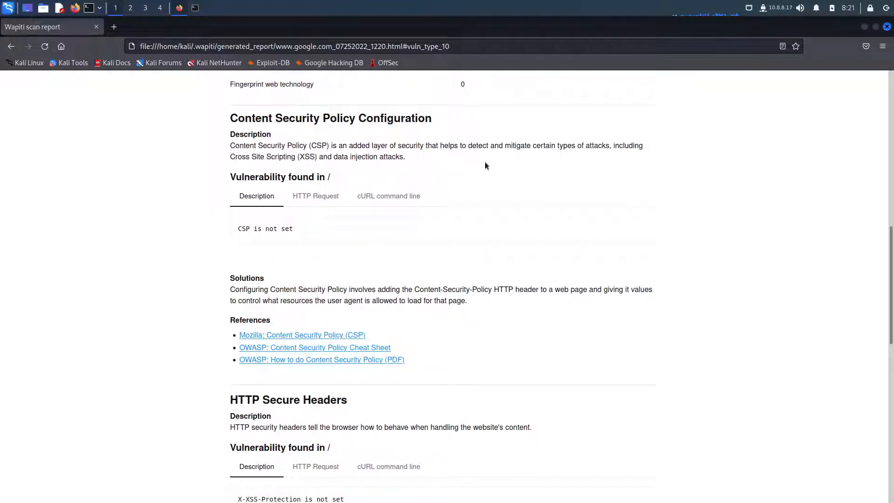
mouse_move(495, 163)
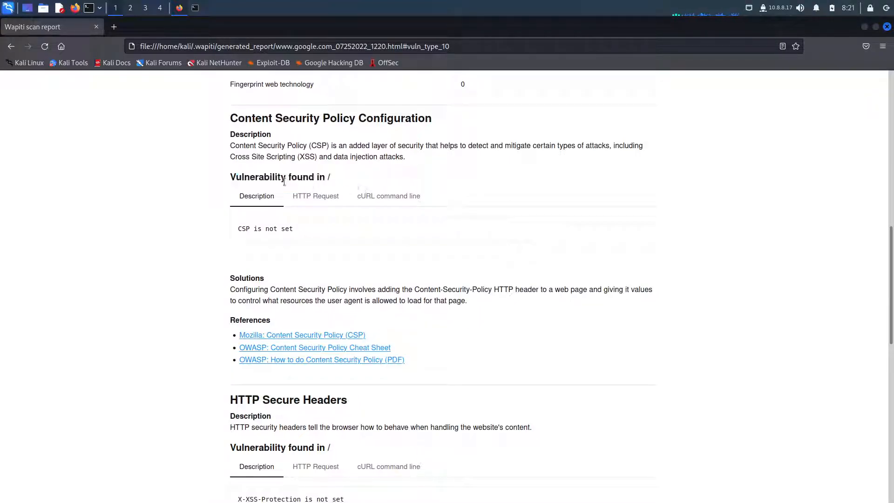
drag(250, 177, 330, 177)
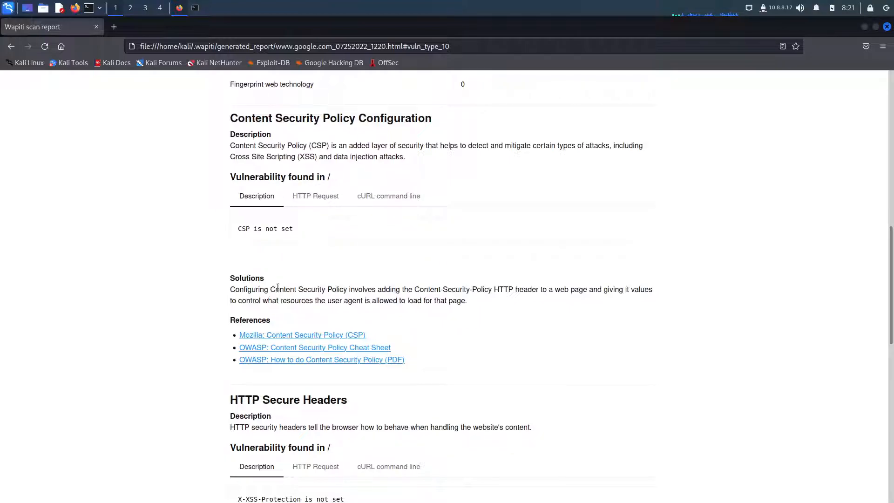
mouse_move(276, 274)
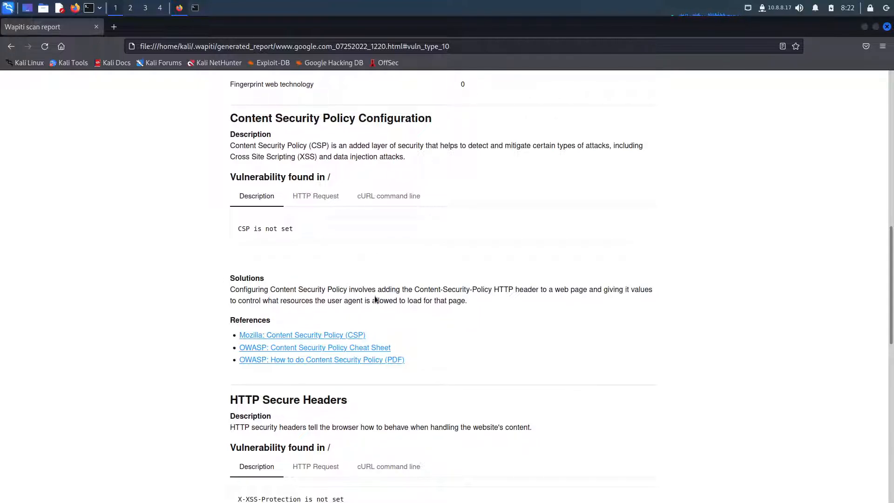
mouse_move(494, 308)
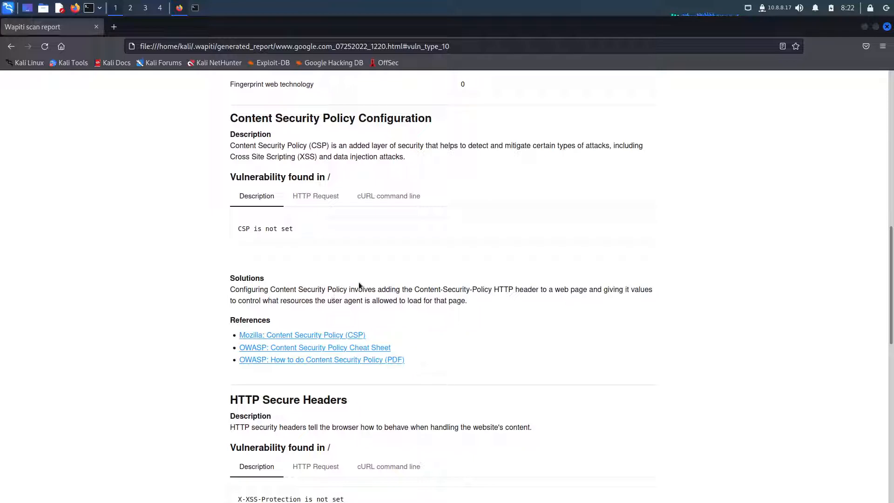
mouse_move(352, 322)
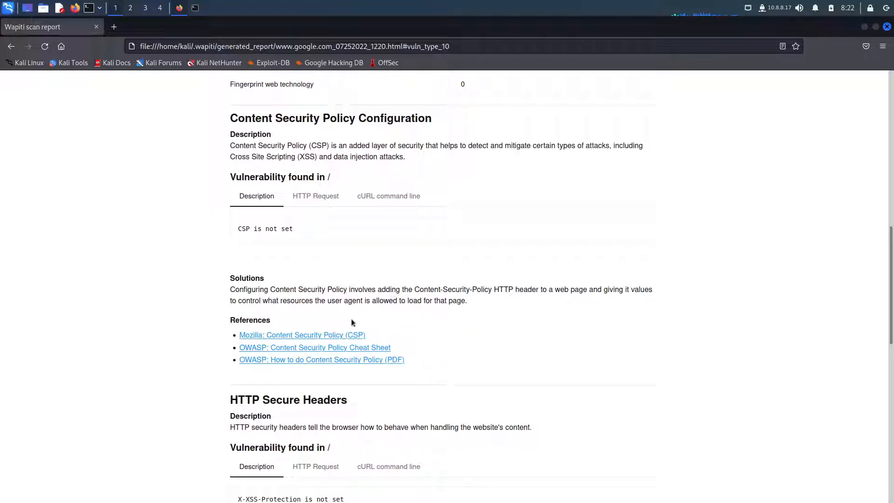
mouse_move(293, 321)
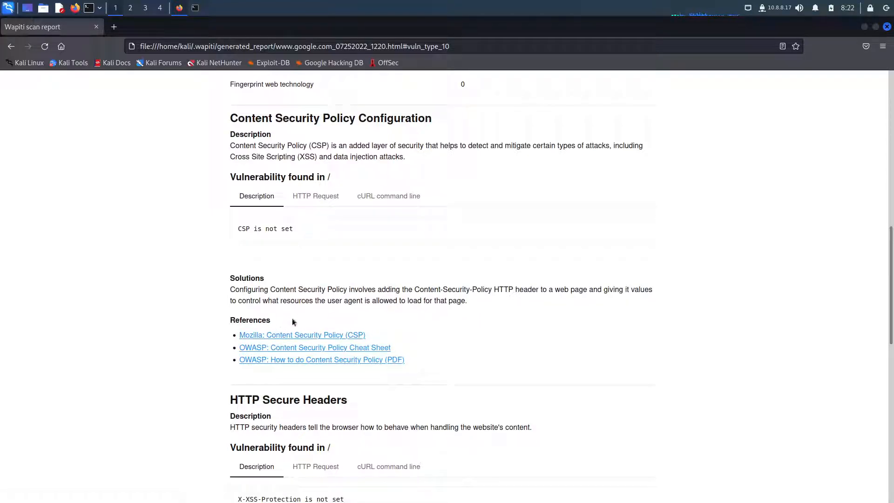
double_click(243, 319)
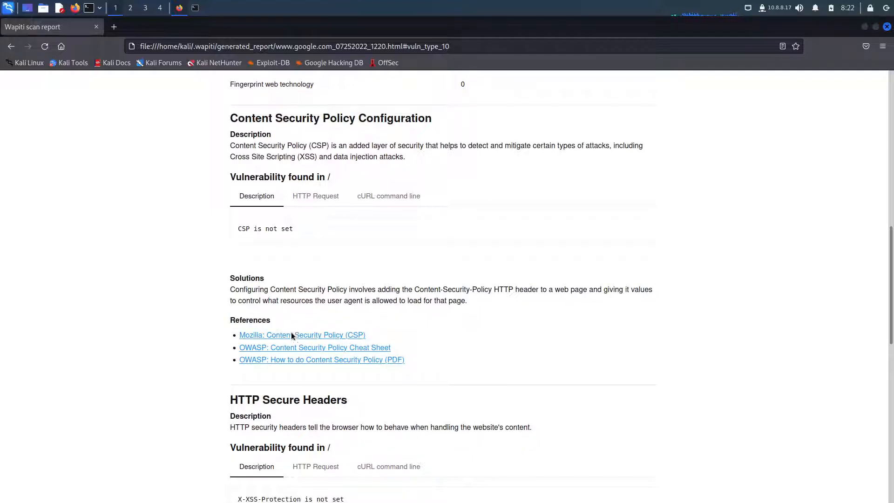
mouse_move(314, 348)
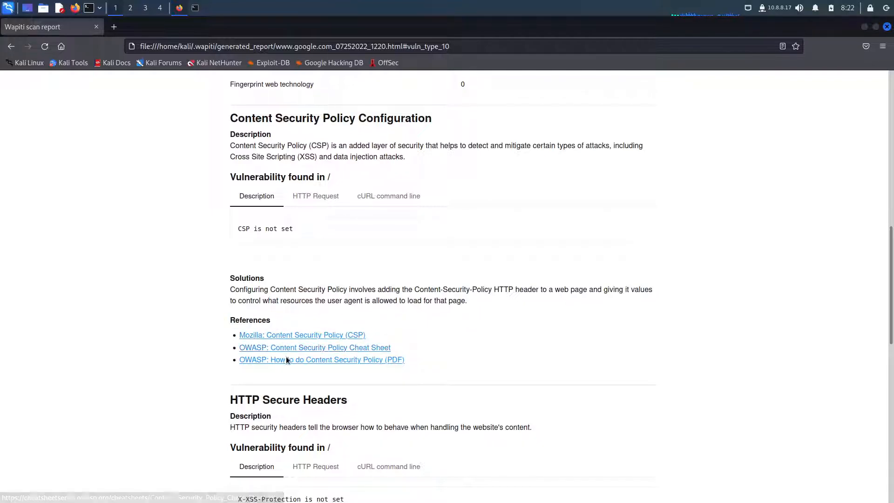
- Open the OWASP Content Security Policy cheat sheet and read its delivery section
click(315, 347)
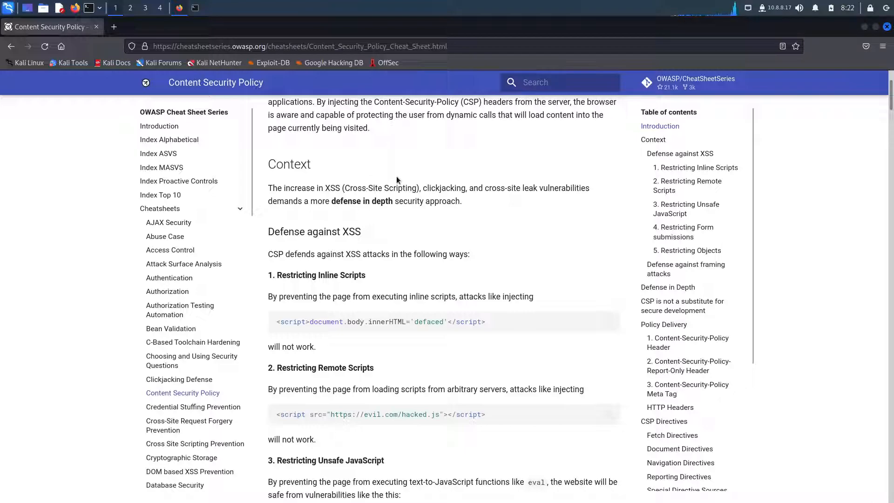
scroll(down, 3)
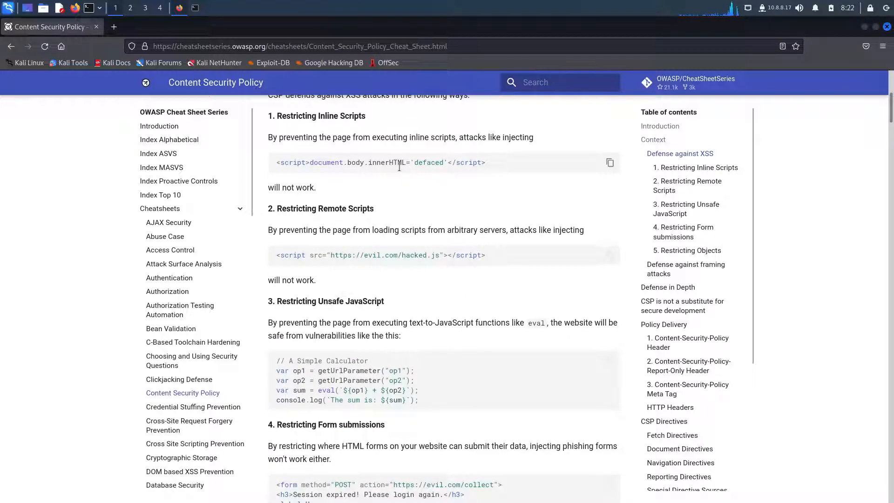
scroll(down, 3)
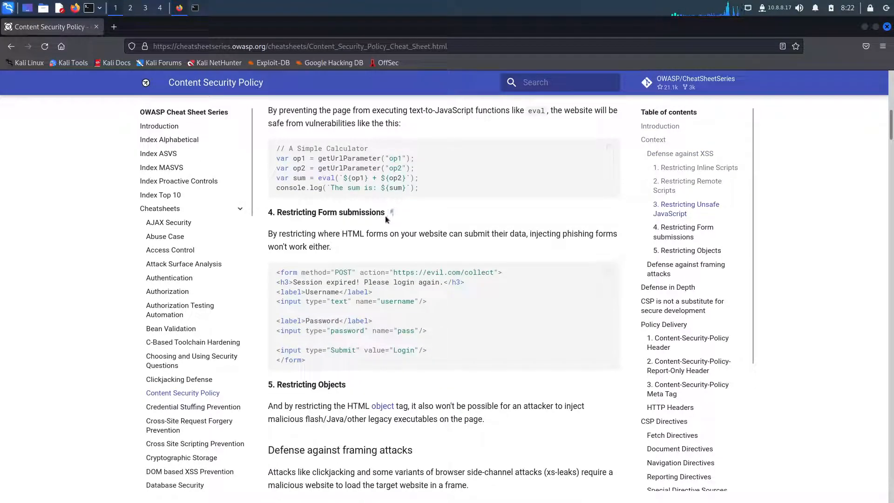
scroll(down, 3)
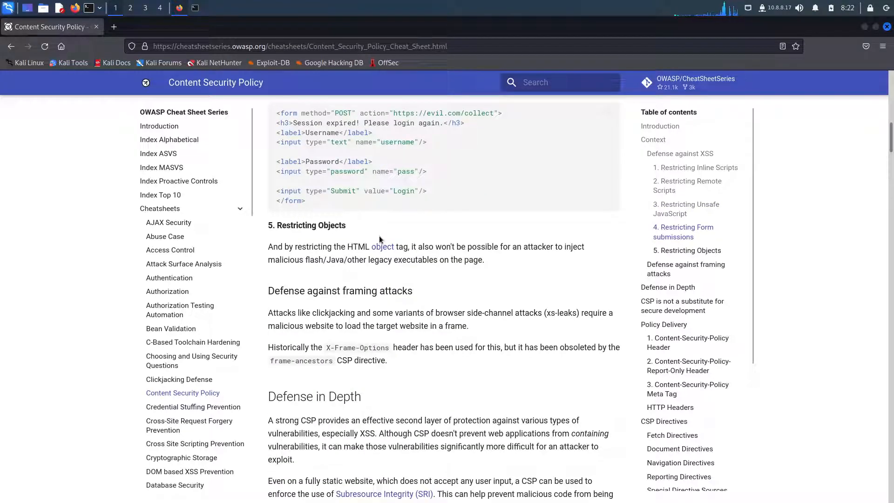
scroll(down, 3)
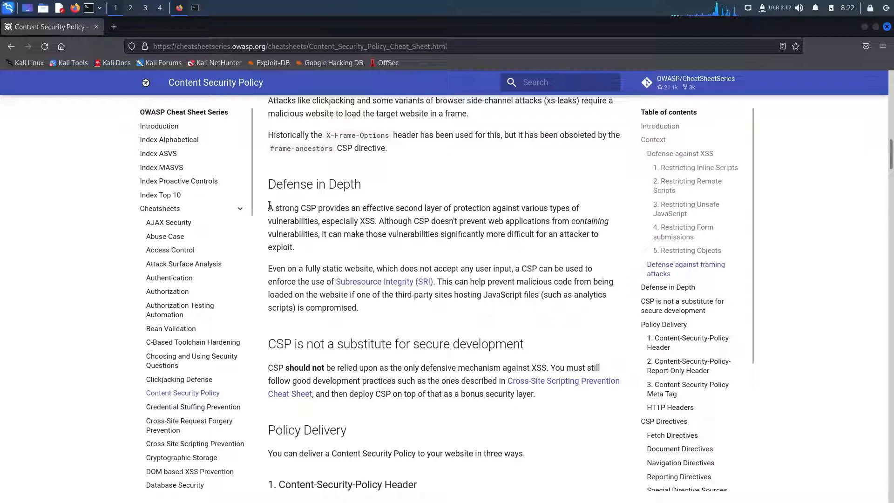
double_click(332, 208)
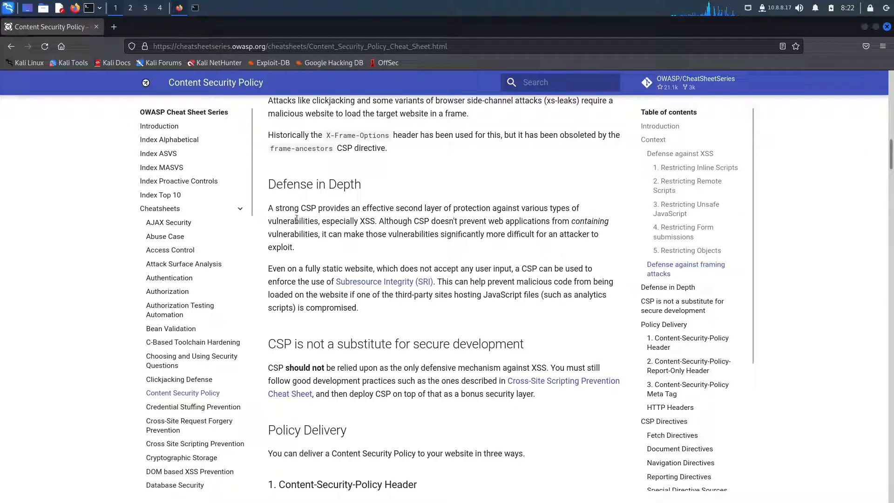
- Scroll to Fetch Directives, highlight the directive list, and go back to the Wapiti report
scroll(down, 3)
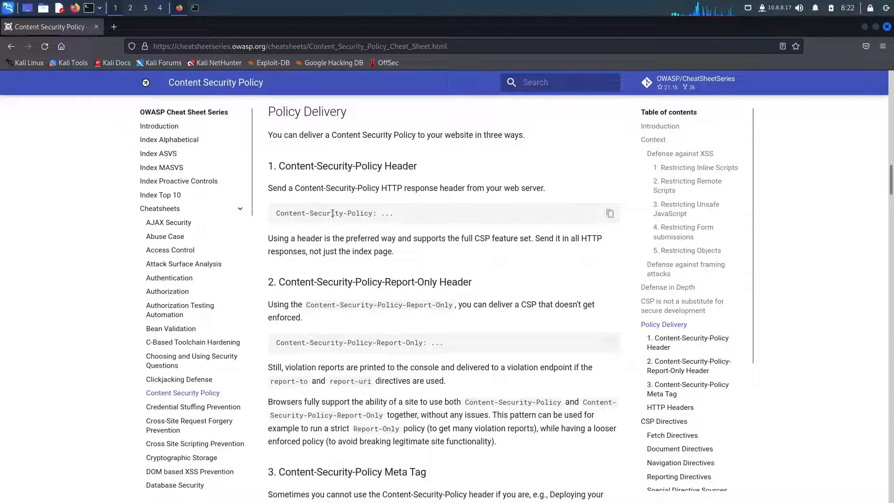
scroll(down, 3)
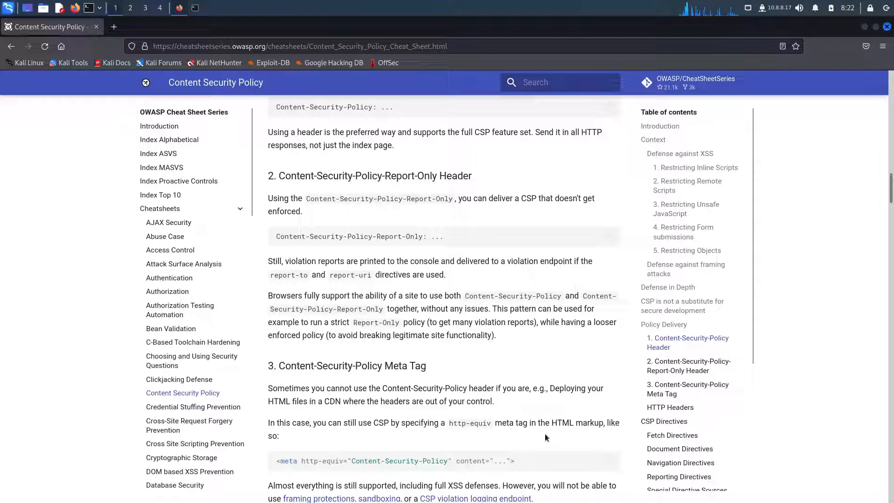
scroll(down, 3)
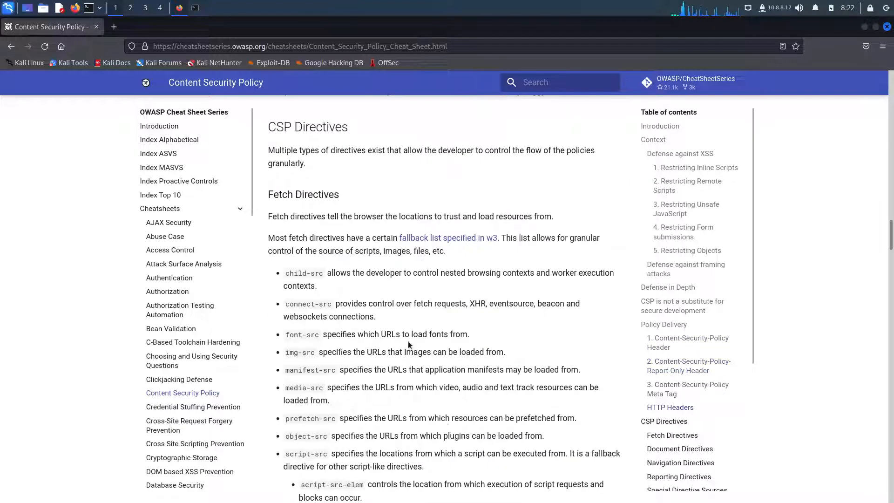
scroll(down, 3)
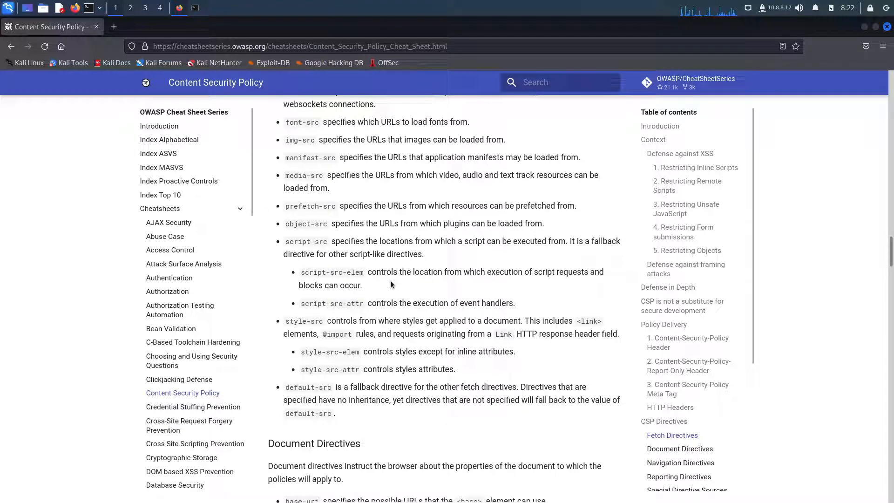
drag(297, 351, 335, 414)
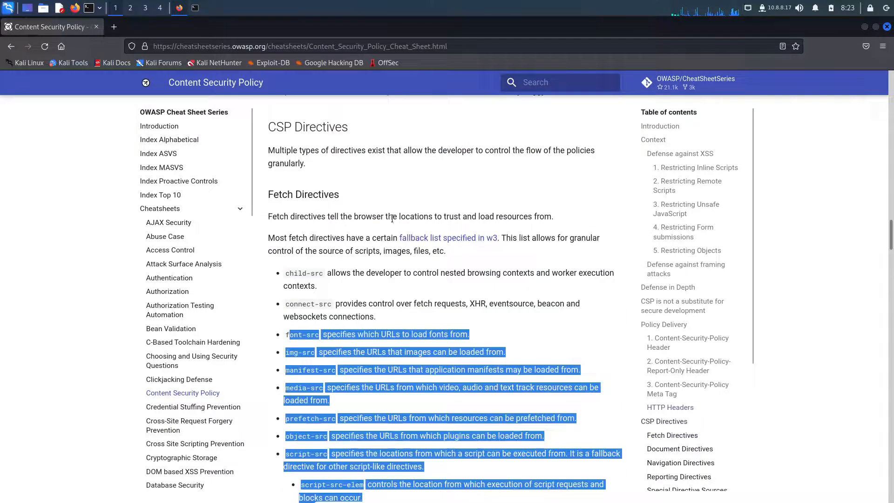
click(10, 47)
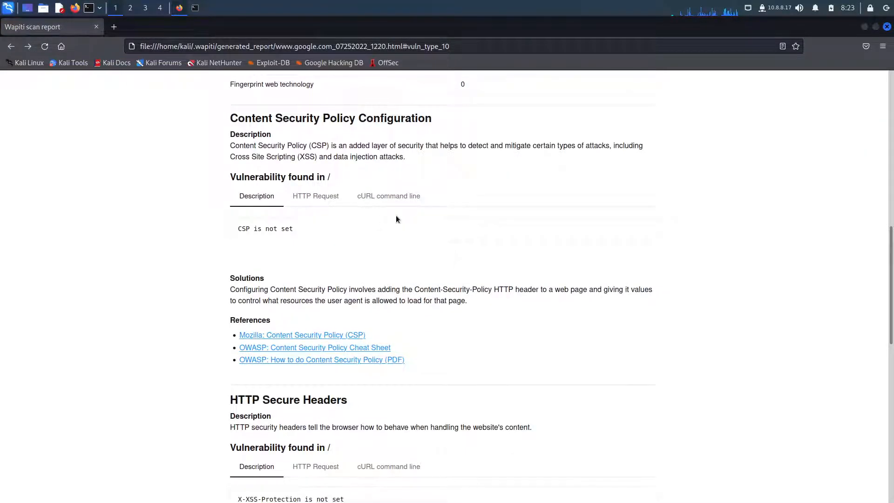
scroll(down, 3)
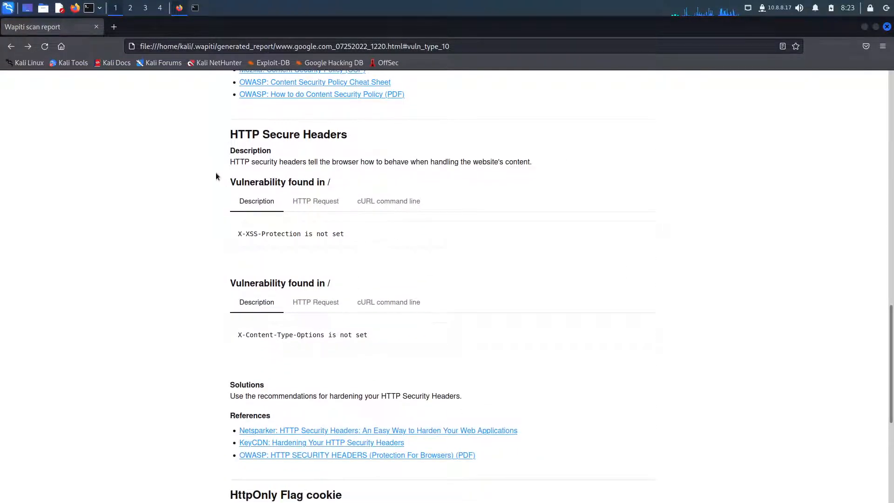
mouse_move(367, 139)
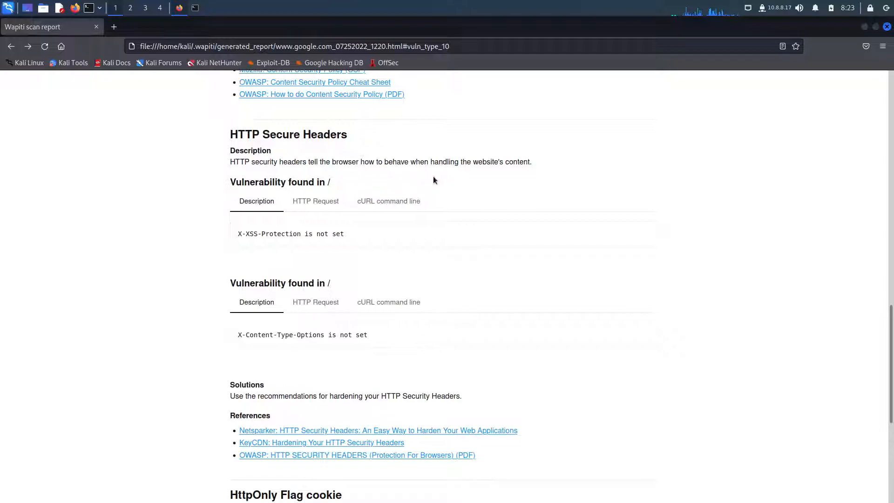
mouse_move(438, 181)
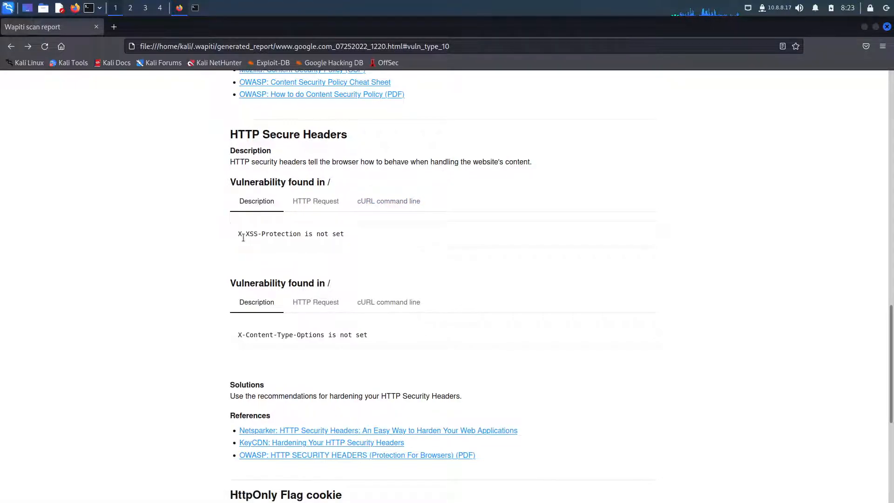
mouse_move(262, 272)
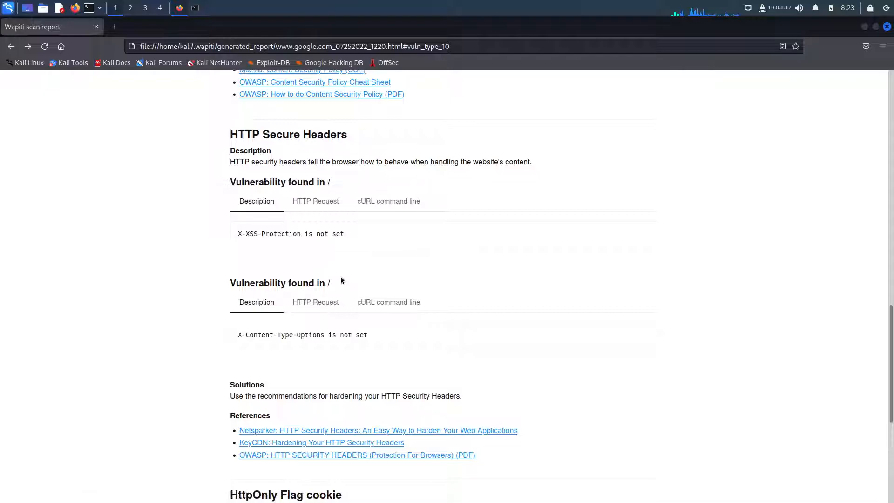
scroll(down, 3)
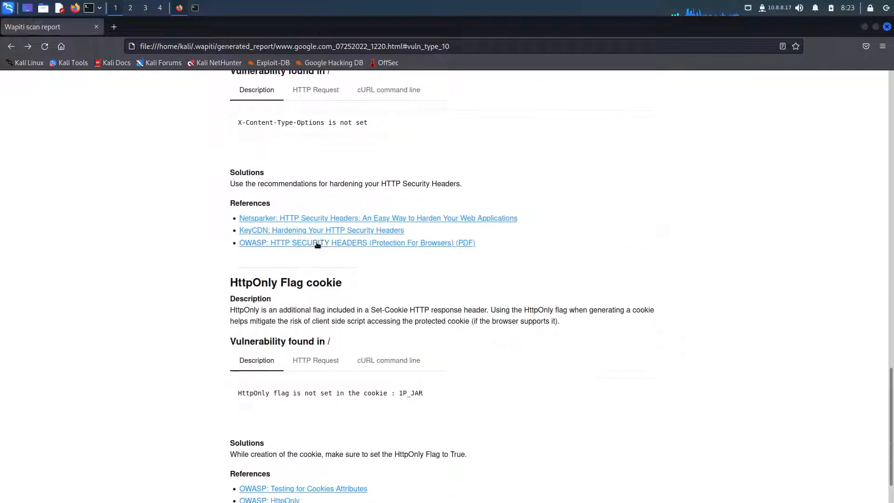
mouse_move(315, 229)
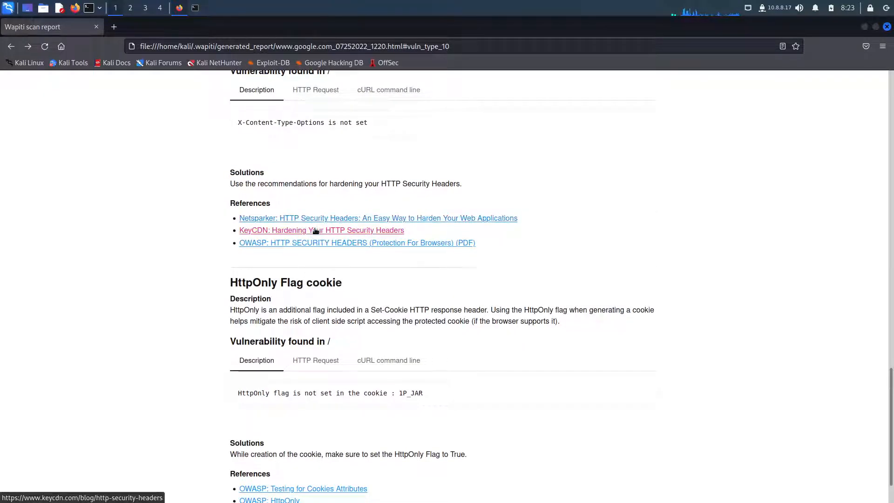
mouse_move(345, 197)
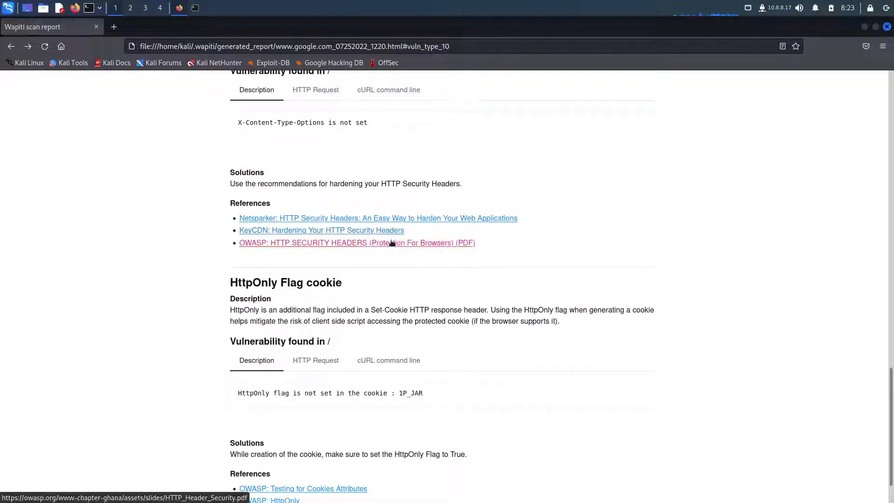
- Open the OWASP HTTP Security Headers PDF and scroll to page 6, 'Why Browser Security Headers?'
click(356, 242)
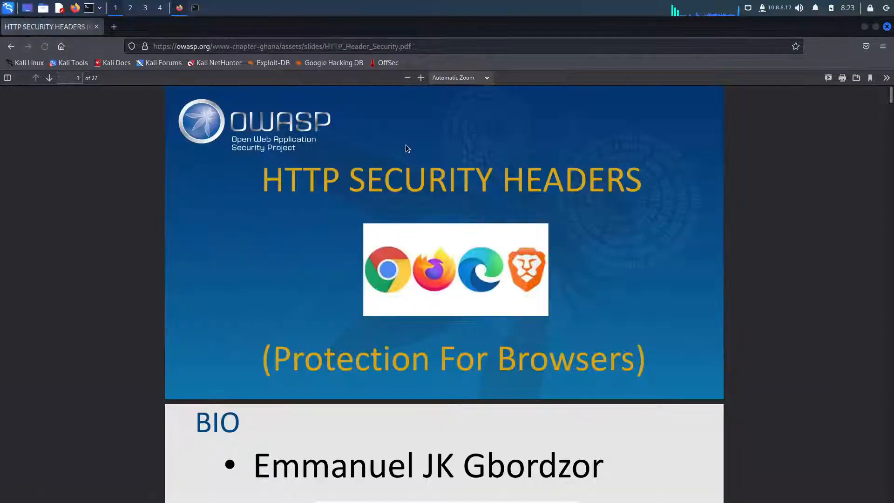
scroll(down, 3)
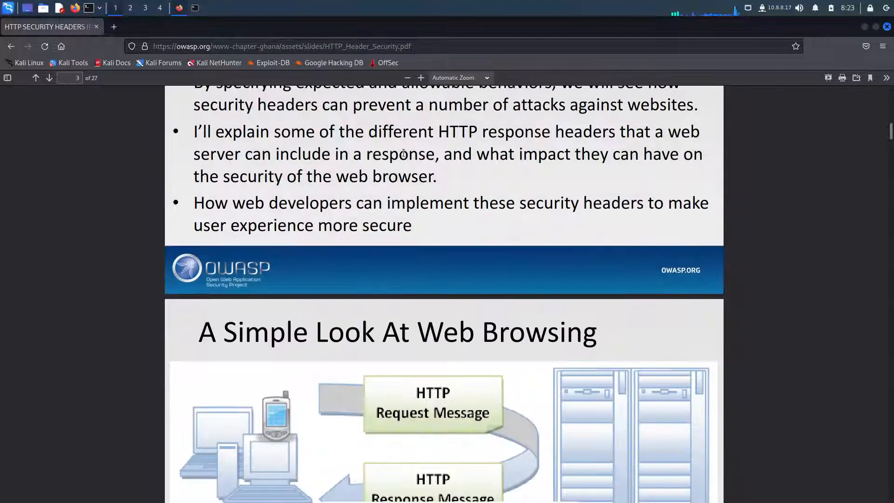
scroll(up, 3)
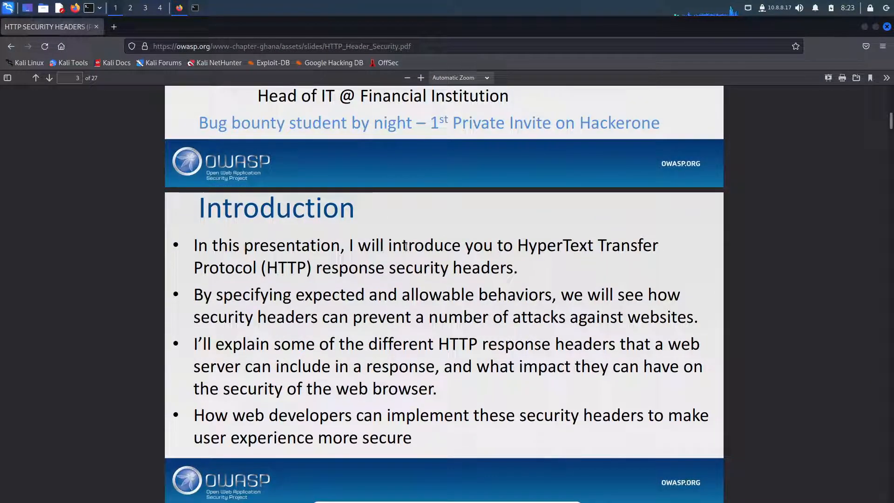
scroll(down, 3)
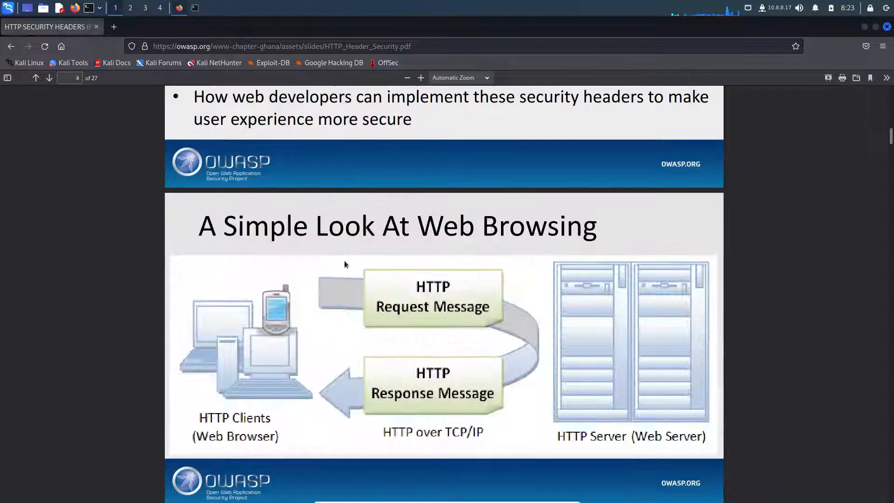
scroll(down, 3)
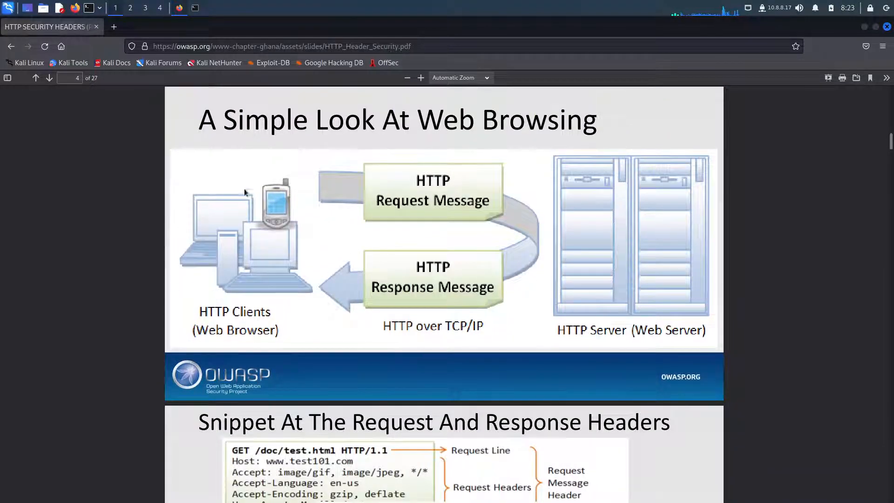
mouse_move(231, 242)
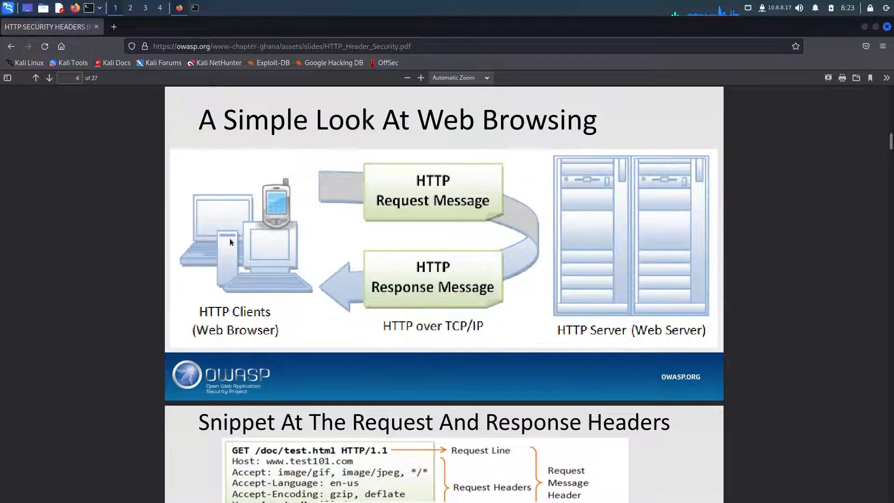
scroll(down, 3)
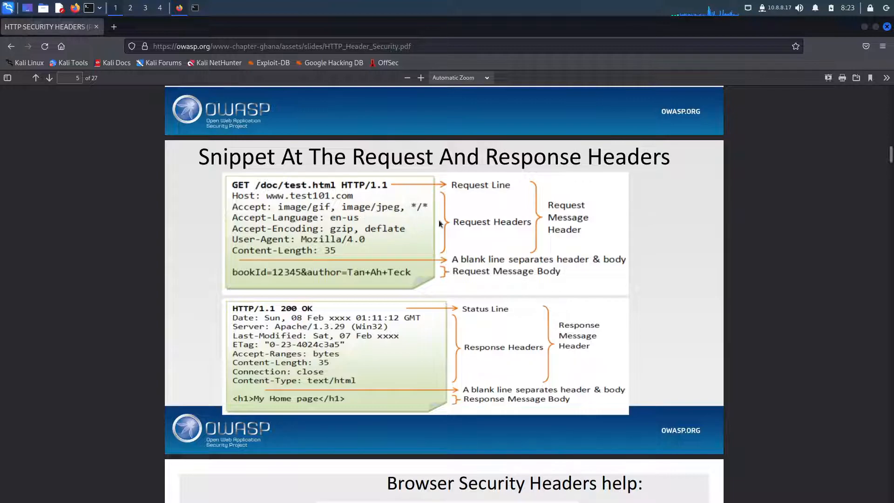
scroll(down, 3)
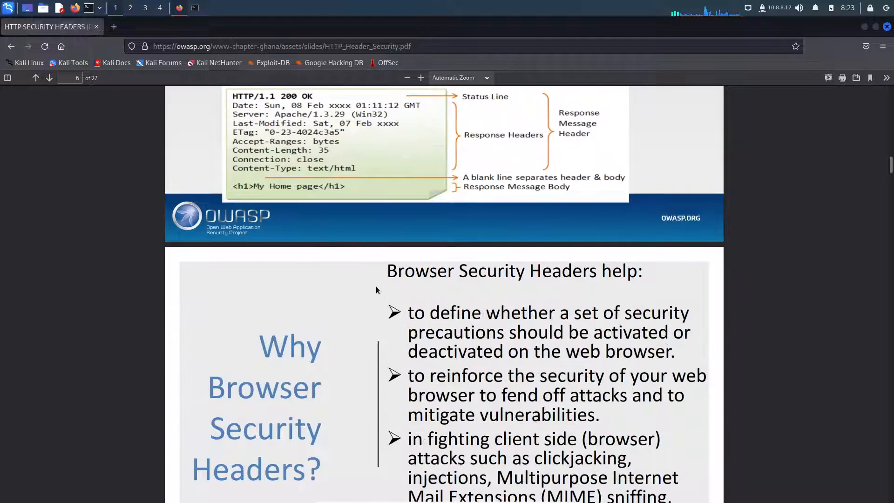
scroll(down, 3)
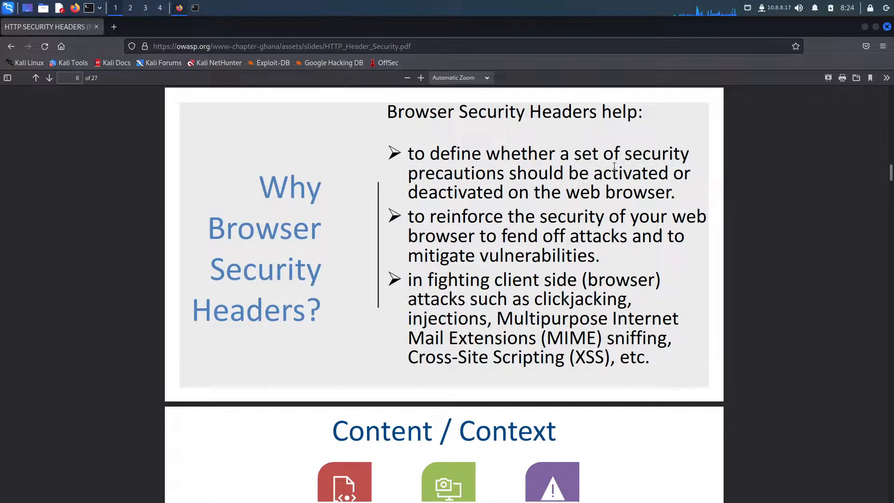
mouse_move(495, 193)
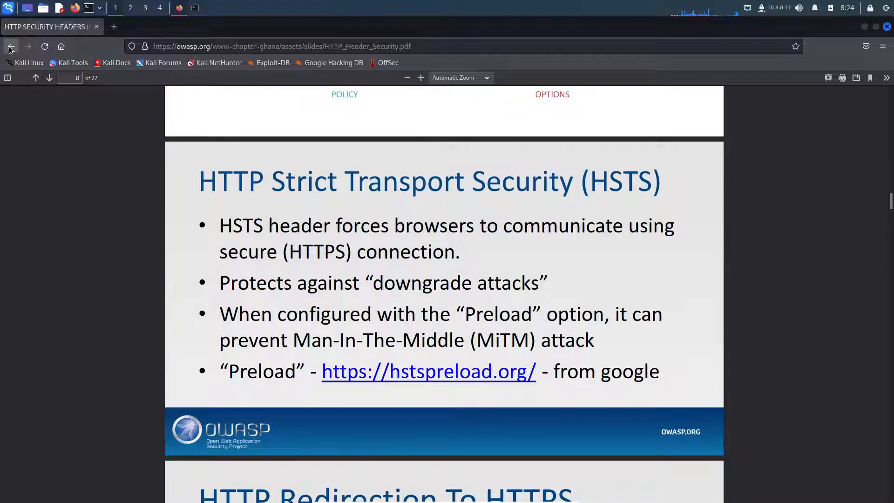
click(10, 47)
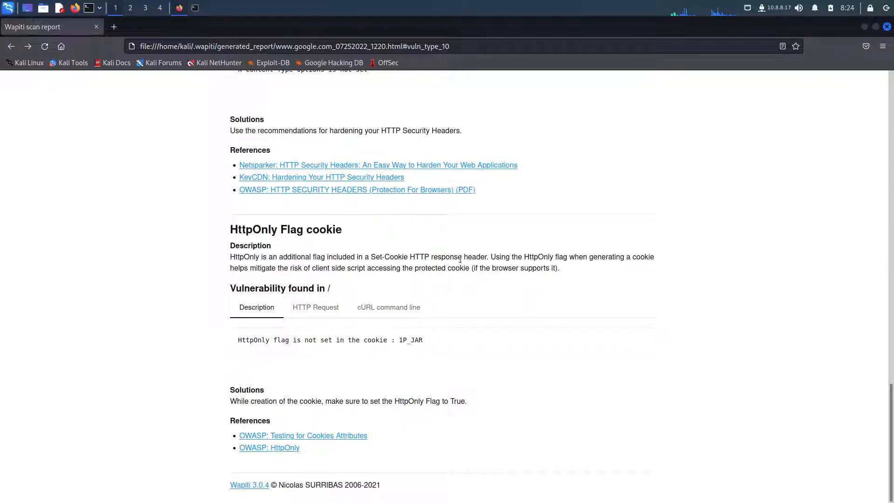
mouse_move(494, 265)
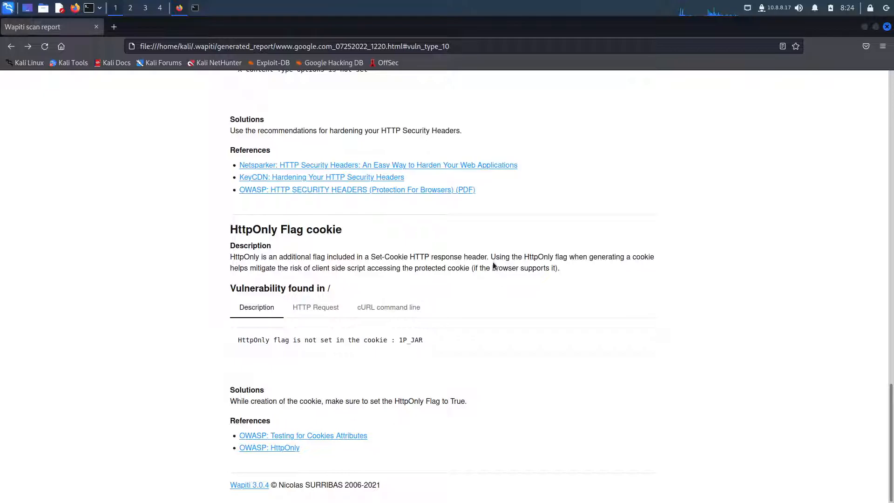
mouse_move(471, 290)
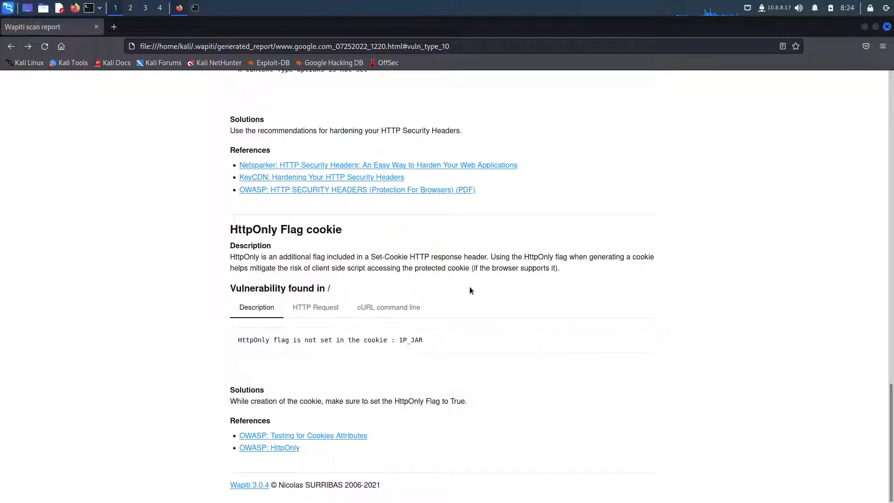
mouse_move(479, 293)
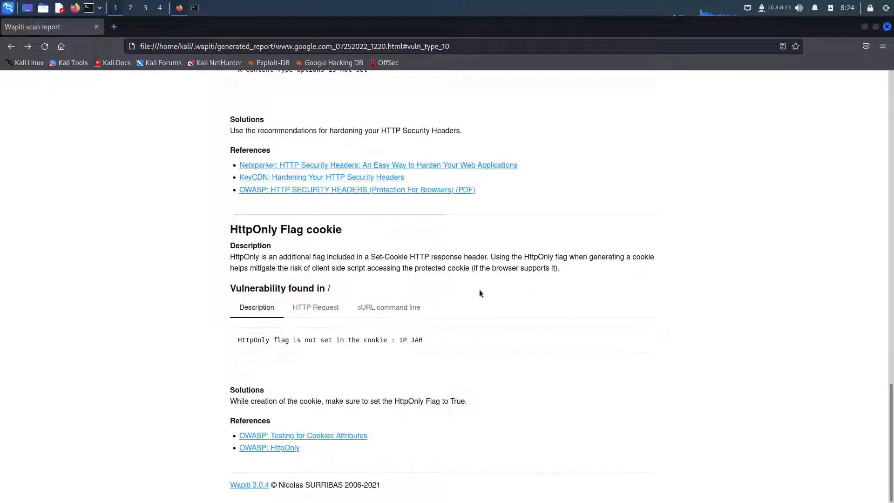
mouse_move(481, 289)
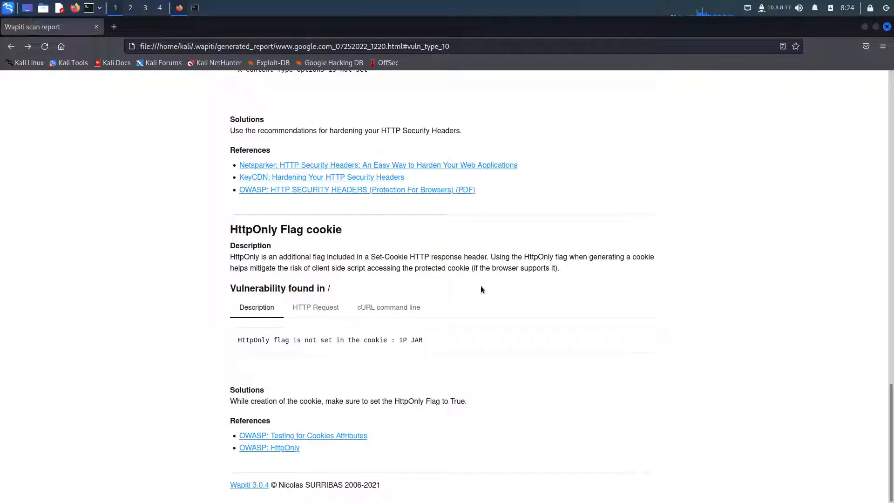
mouse_move(430, 343)
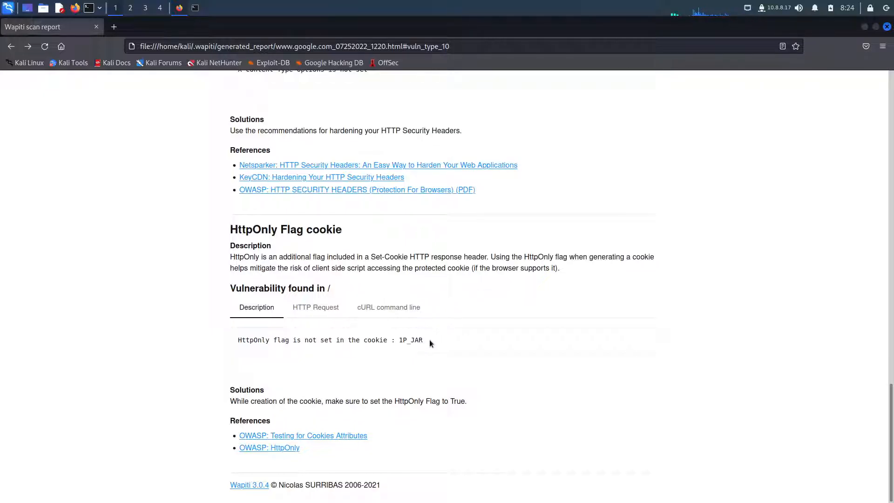
drag(239, 340, 423, 340)
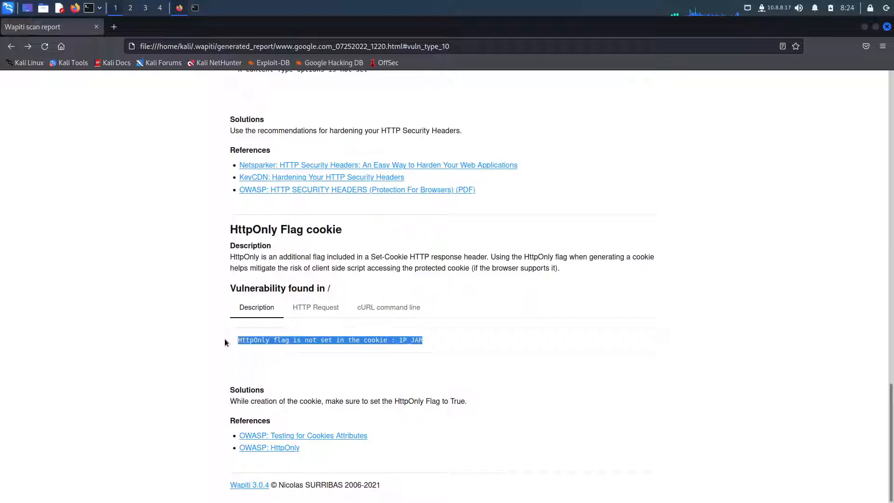
click(238, 373)
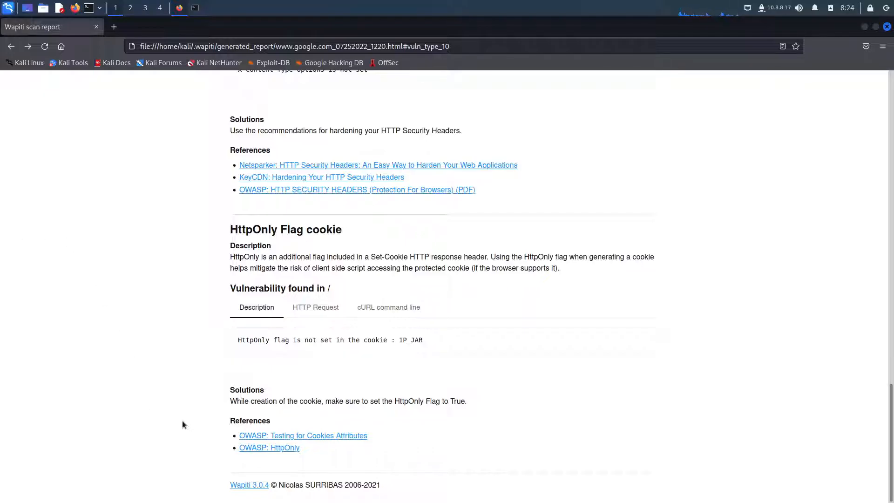
mouse_move(204, 389)
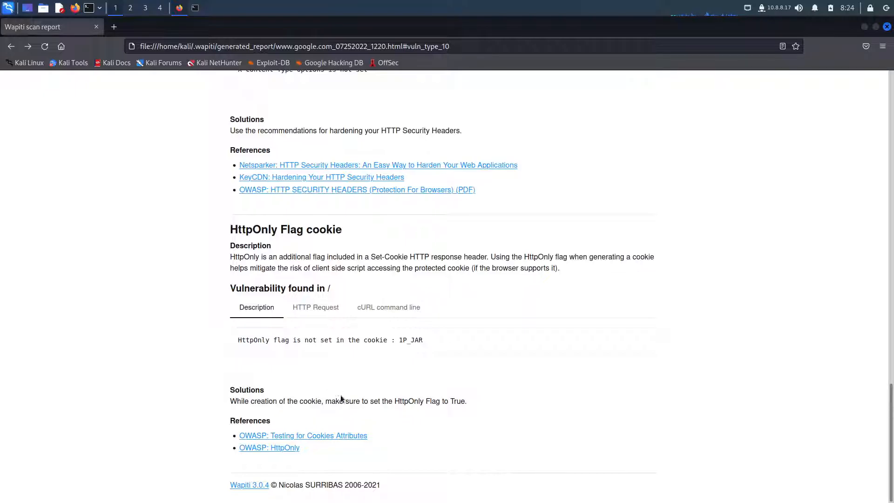
mouse_move(383, 404)
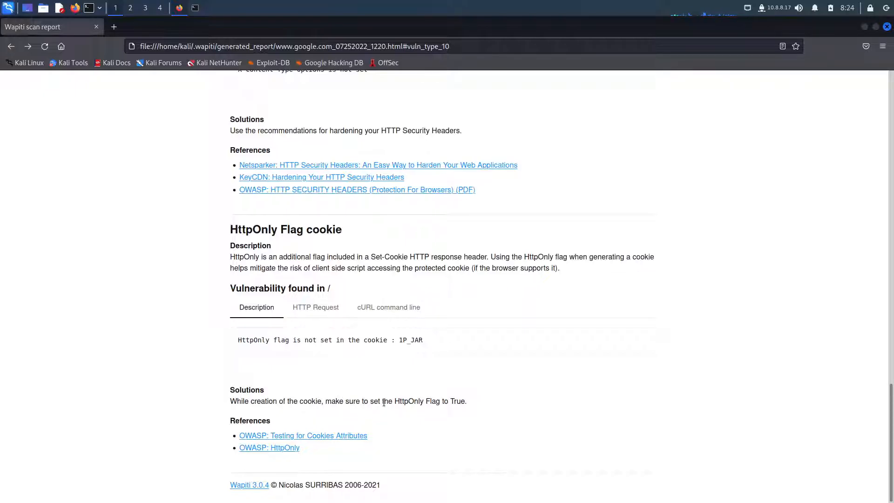
mouse_move(493, 346)
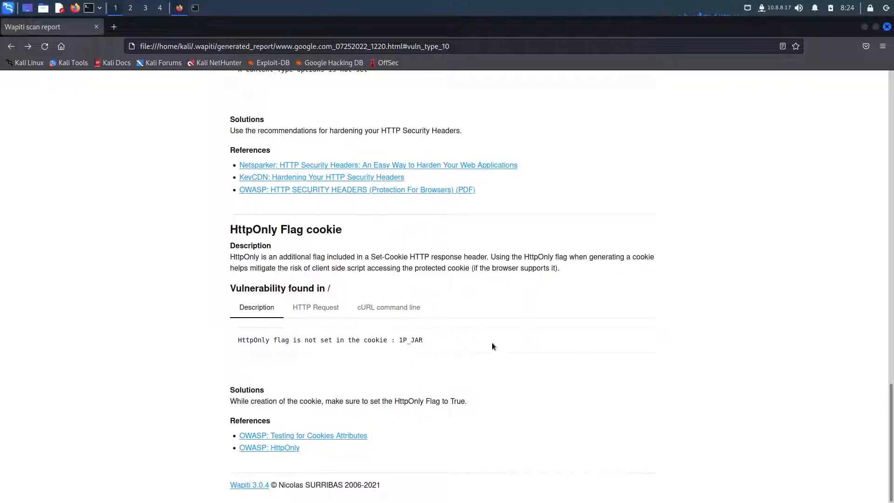
- Open the 'OWASP: HttpOnly' reference and scroll to the 'What is HttpOnly?' section
click(268, 448)
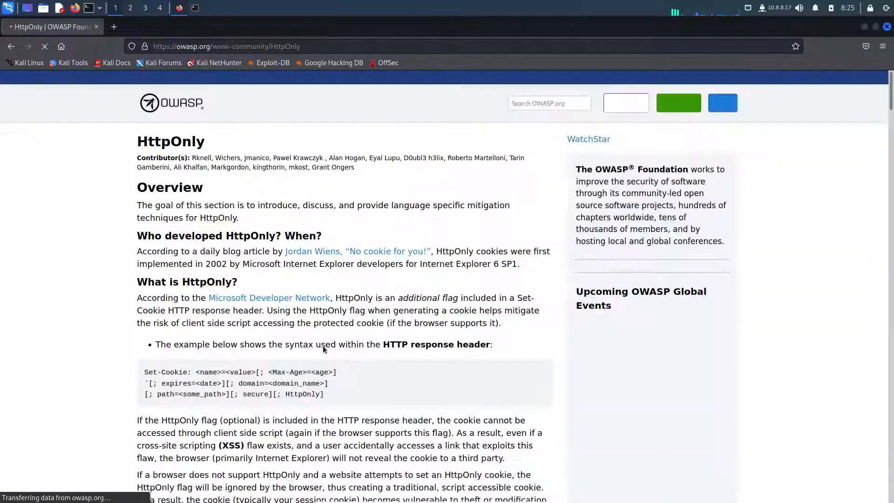
scroll(down, 3)
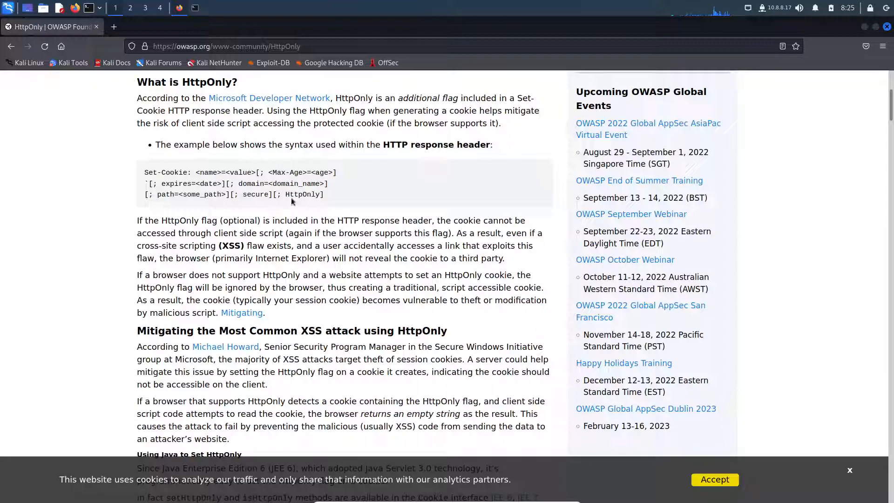
scroll(down, 3)
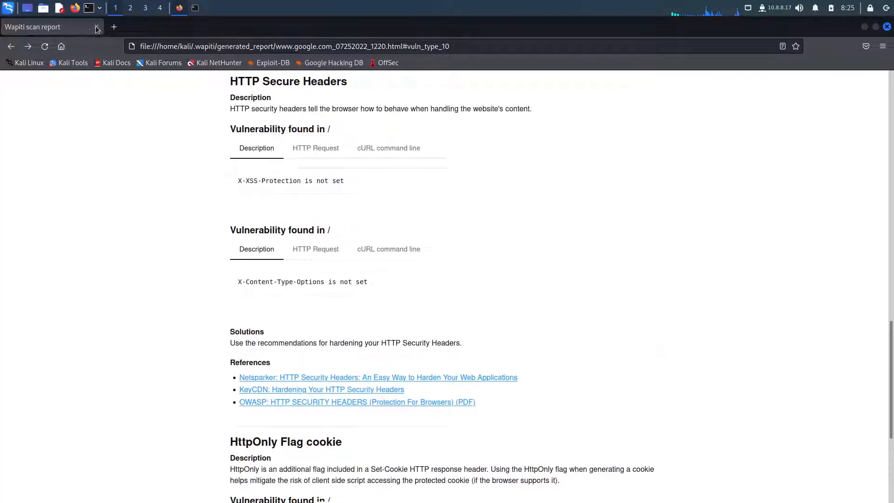
mouse_move(104, 28)
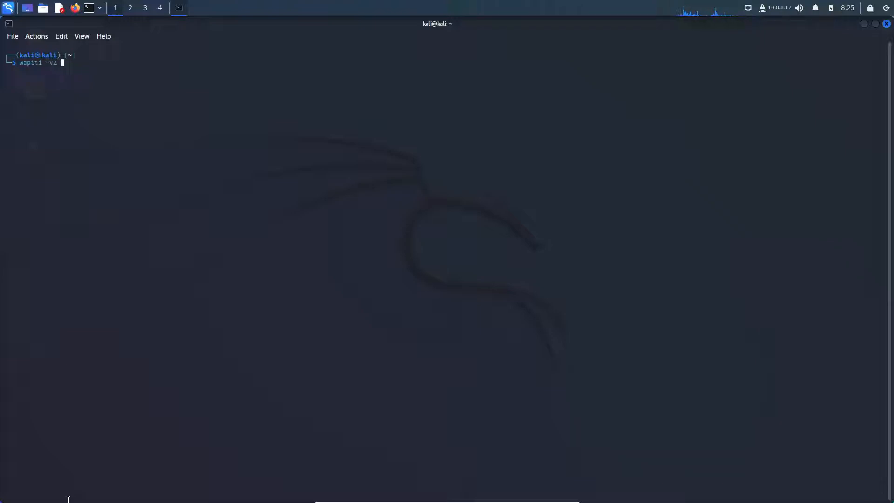
key(BackSpace)
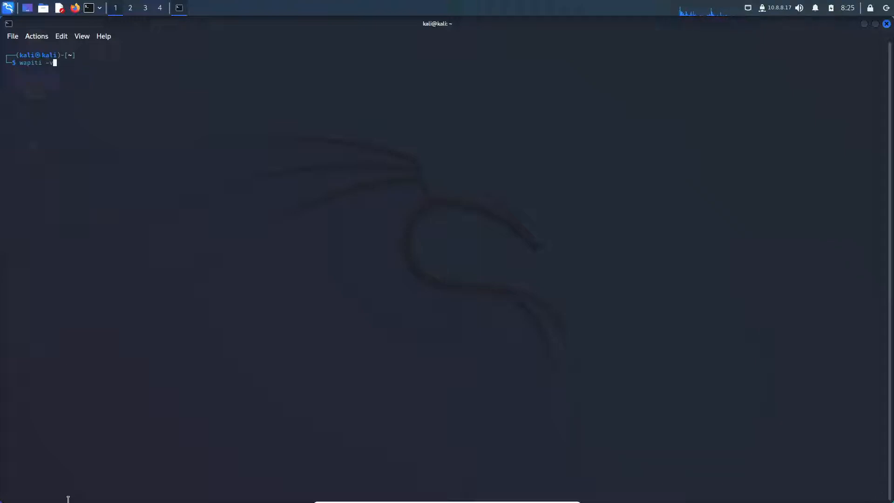
text(1)
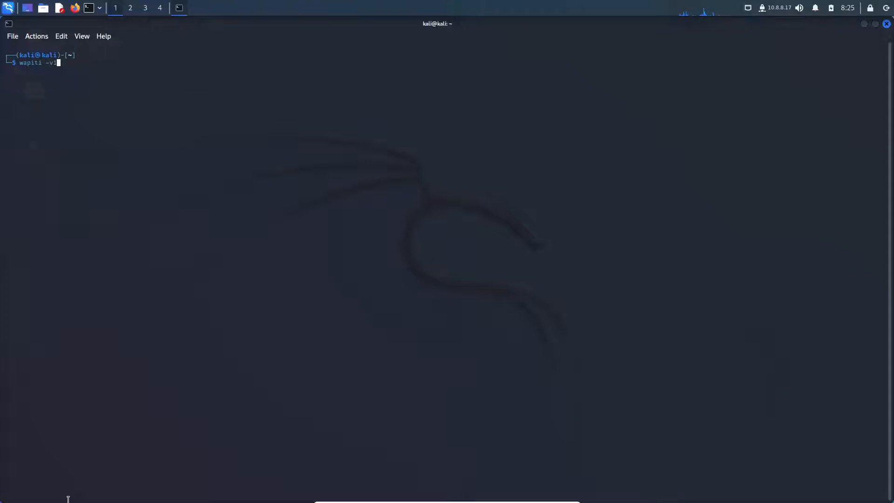
text(3)
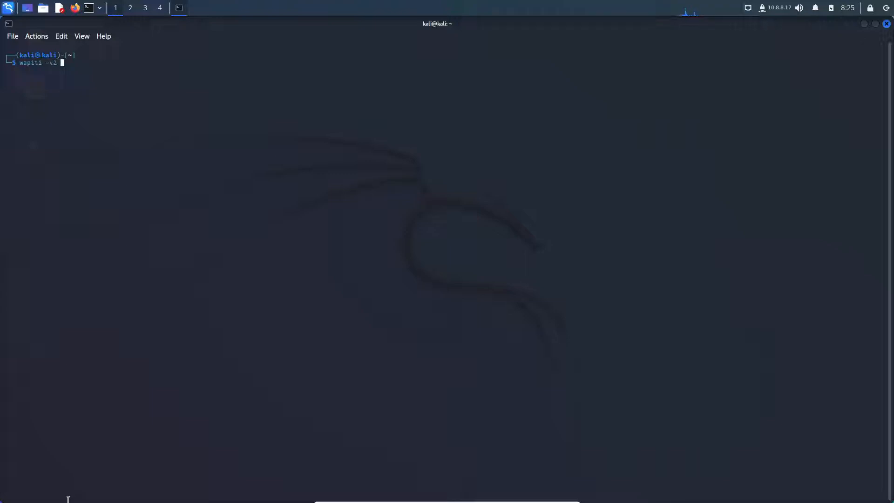
text(-u)
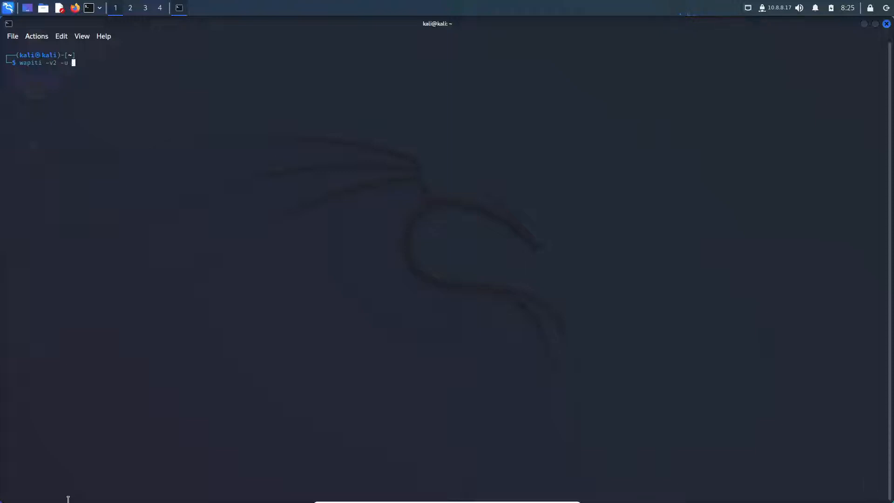
text(http://)
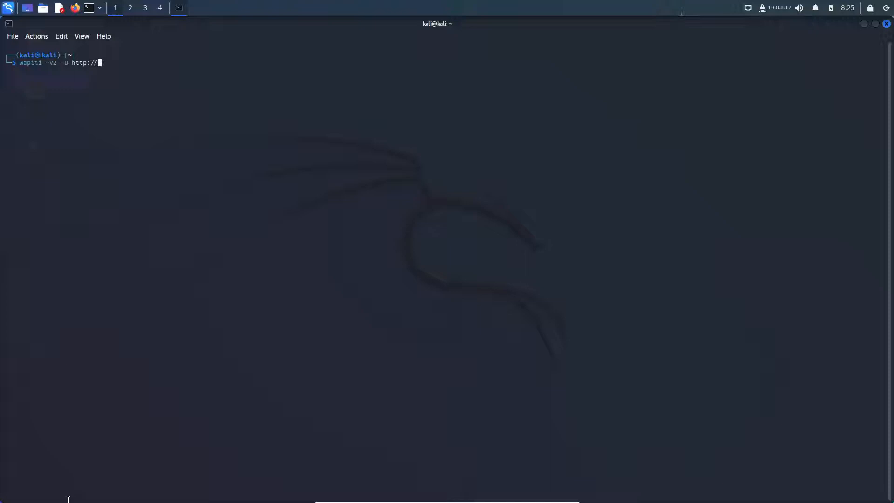
text(www.google.co)
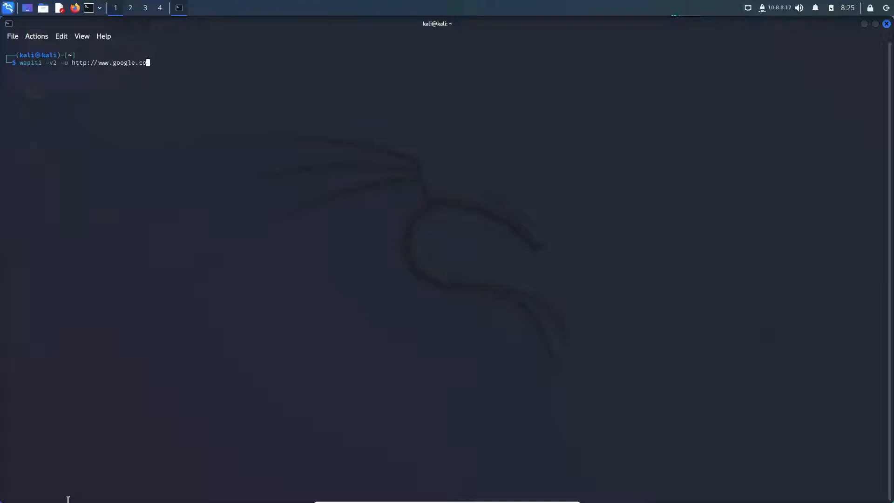
text(m)
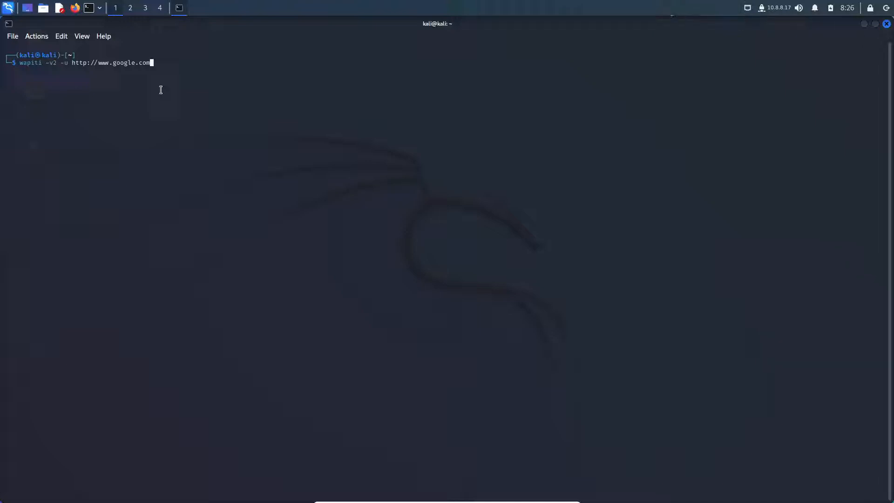
- Run the verbose wapiti command and highlight the -v LEVEL option and its description
key(BackSpace)
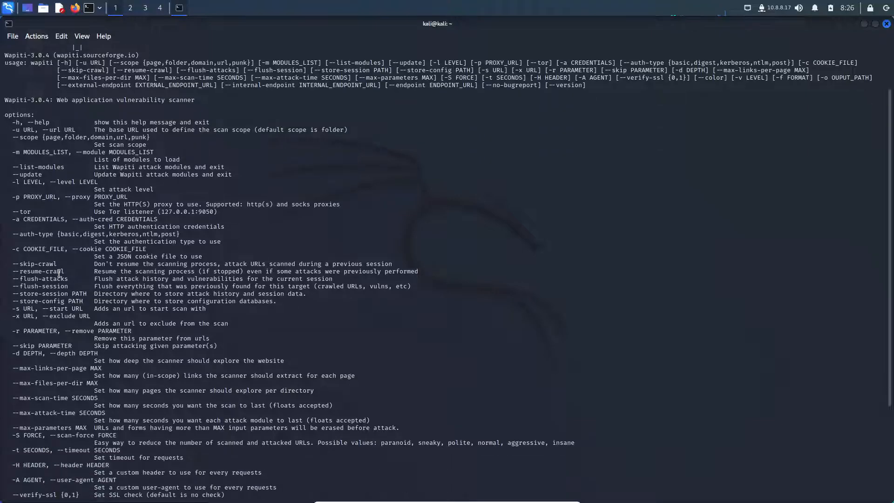
scroll(down, 3)
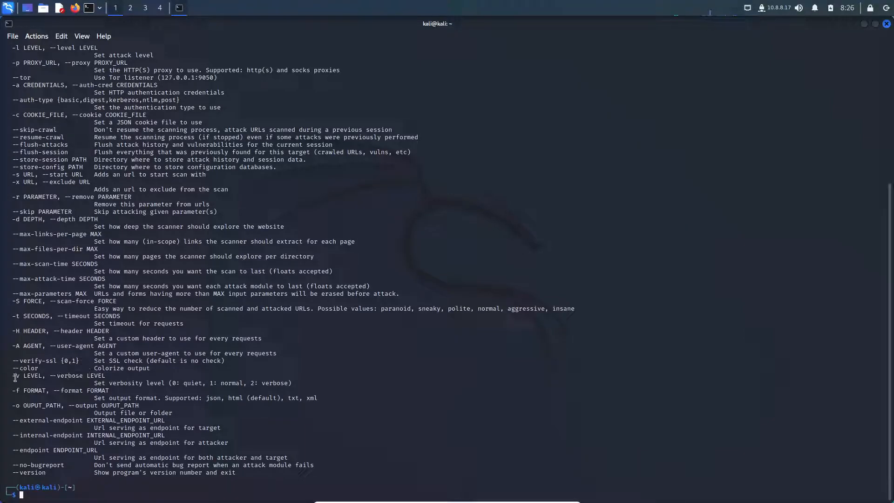
double_click(32, 375)
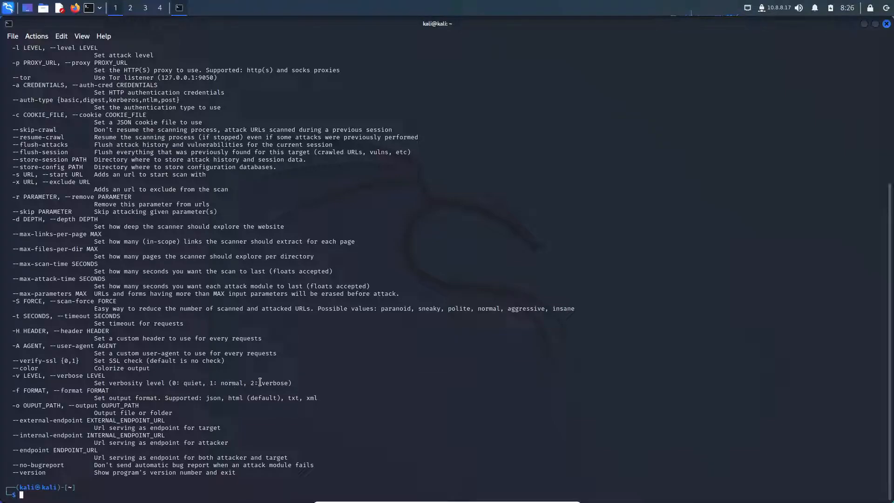
double_click(276, 382)
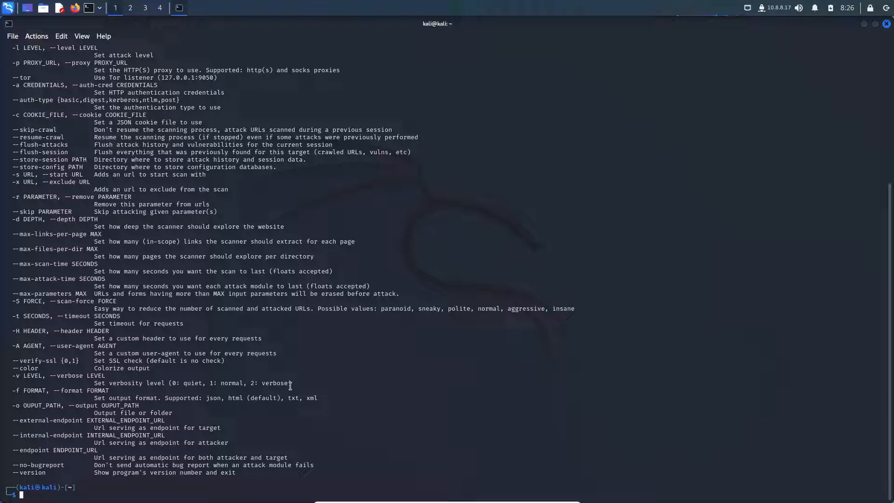
mouse_move(49, 492)
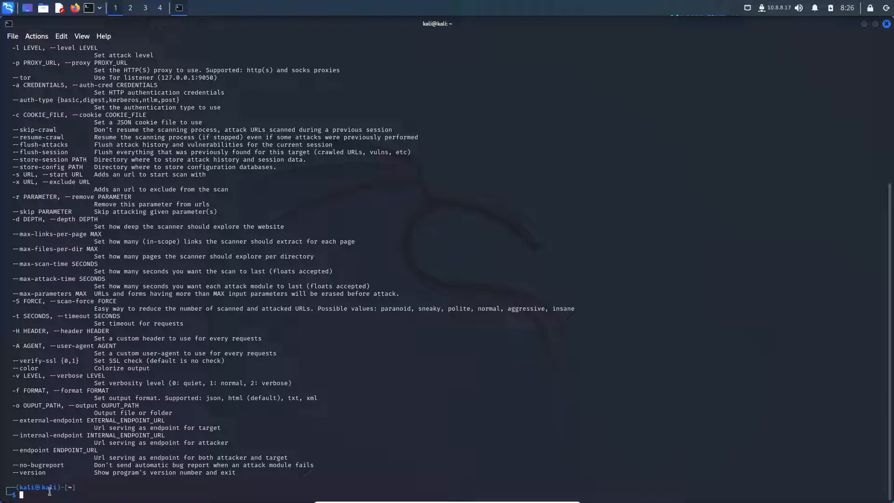
- Run 'wapiti -h' and scroll through the listed scanner options
text(wapiti -h)
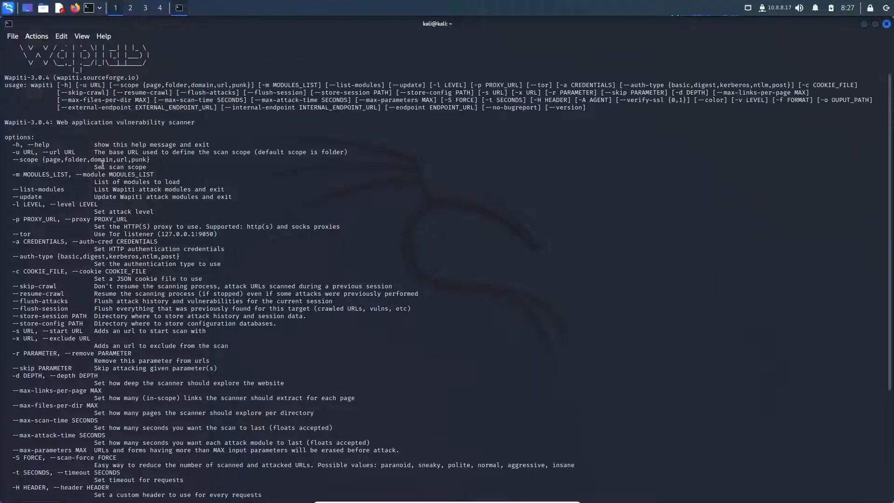
scroll(down, 3)
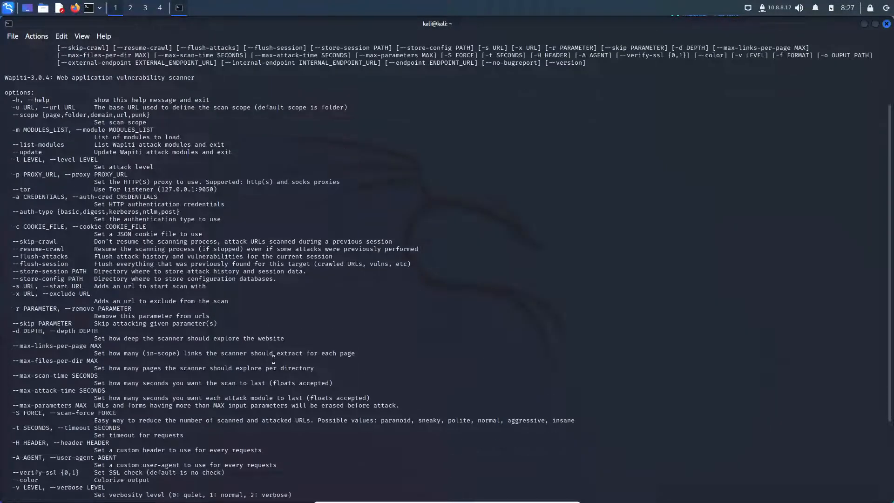
scroll(down, 3)
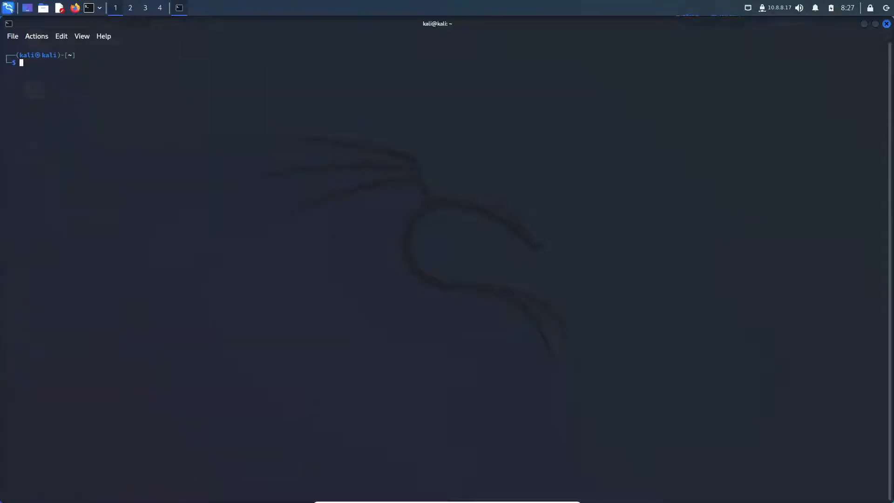
mouse_move(228, 107)
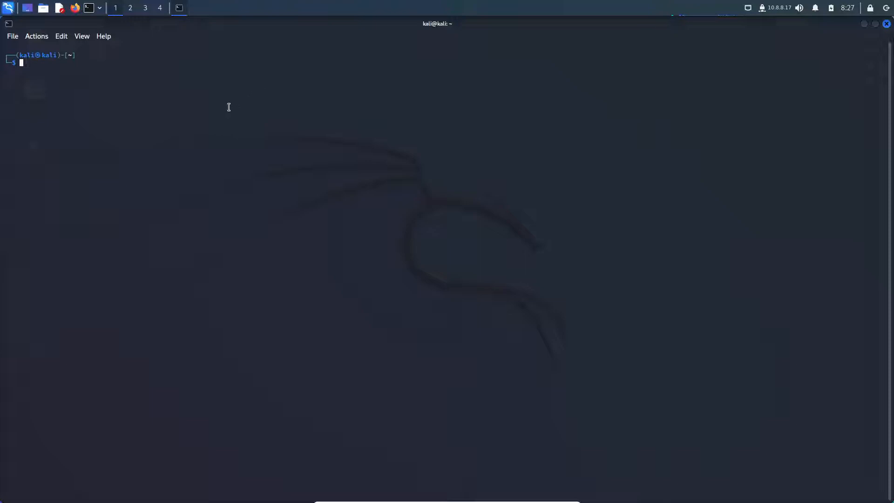